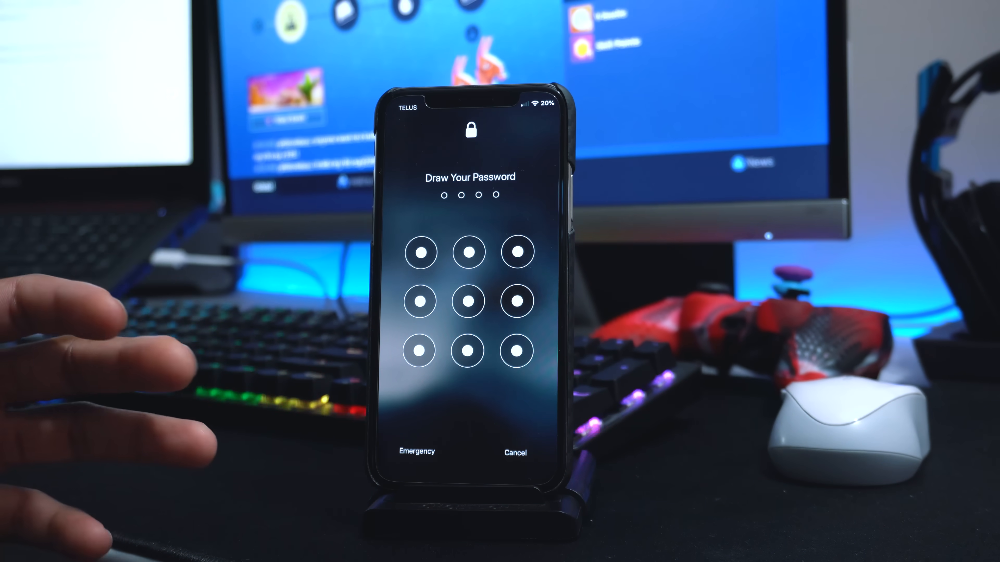
Step: Unlock with the pattern and reach the Tweaks list in Settings
left_click_drag(419, 251, 517, 251)
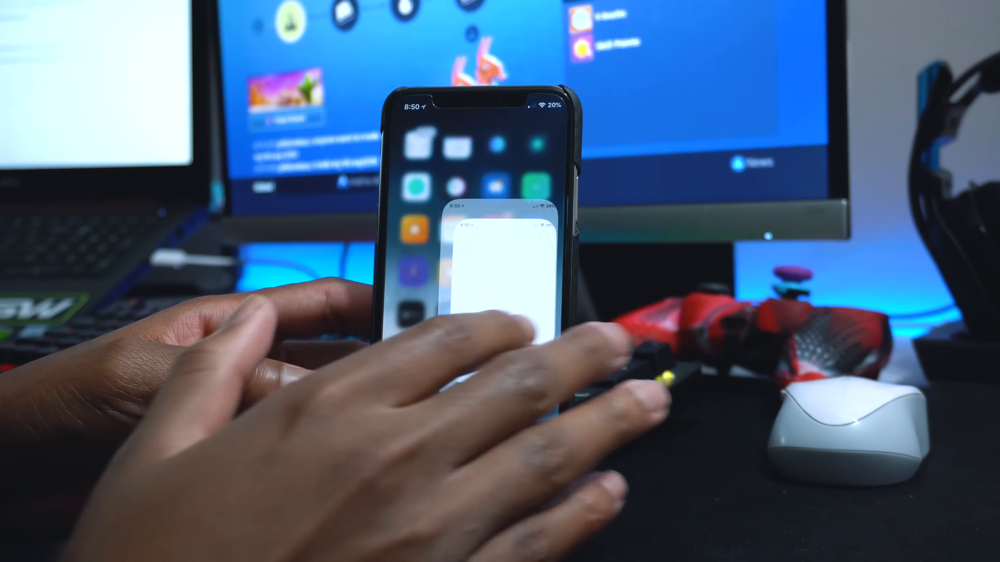
left_click(501, 268)
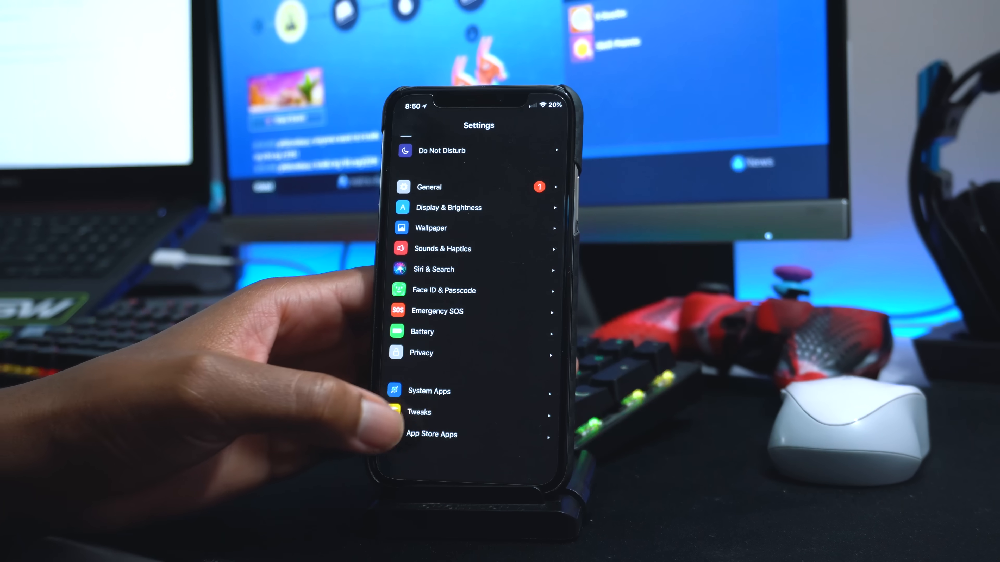
left_click(420, 412)
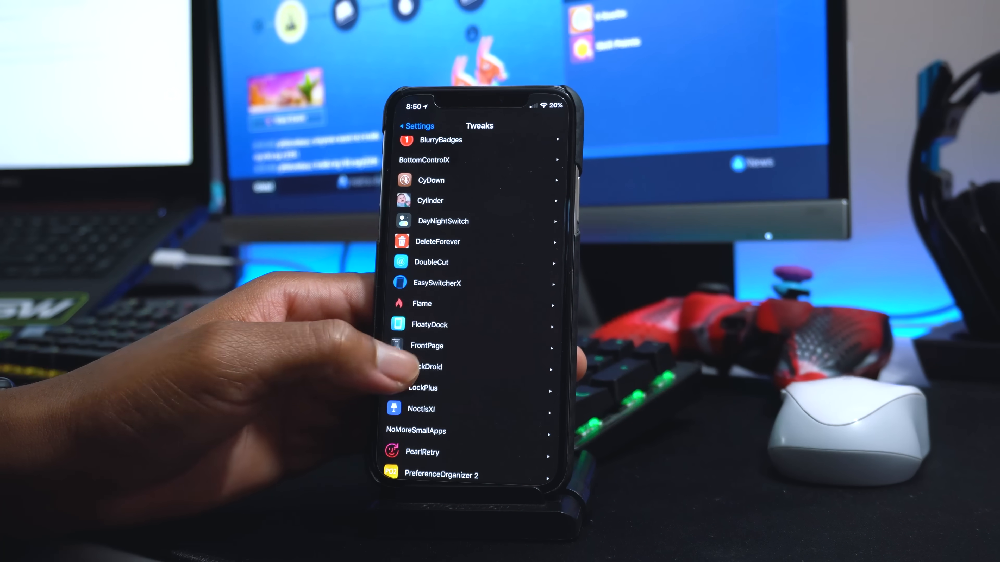
left_click(426, 366)
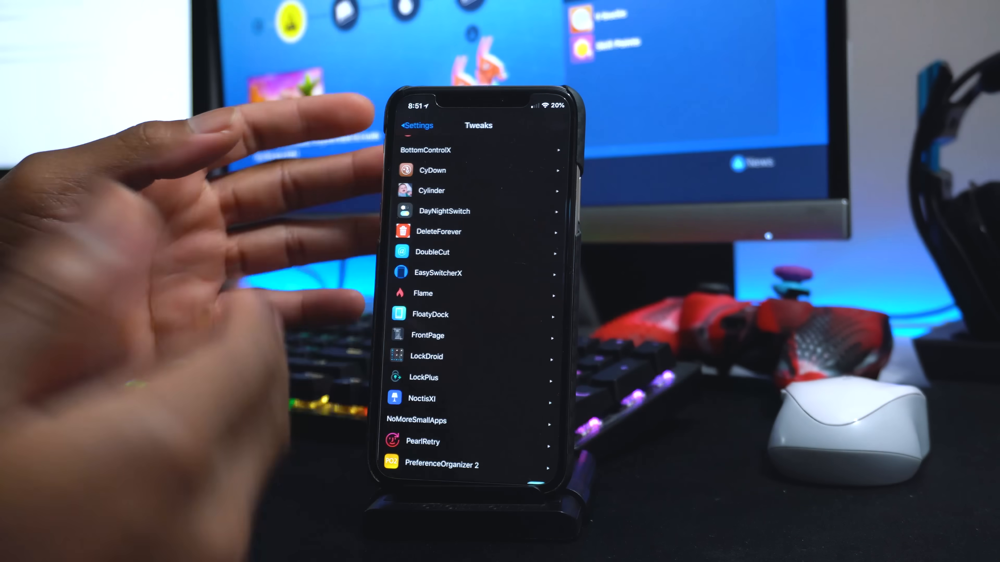
Step: Reach SpringPlus11's settings from the Tweaks list
scroll("down", 3)
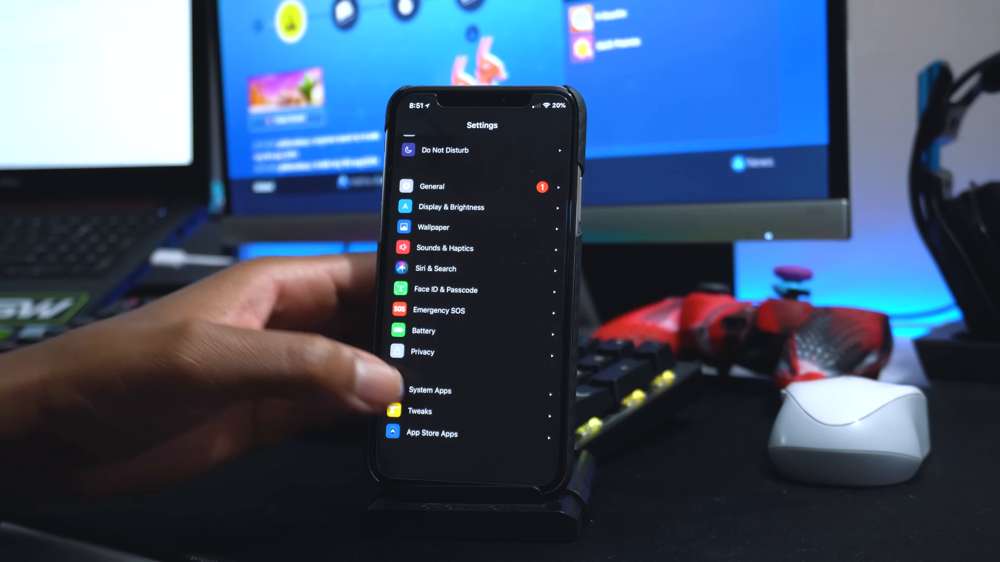
left_click(420, 411)
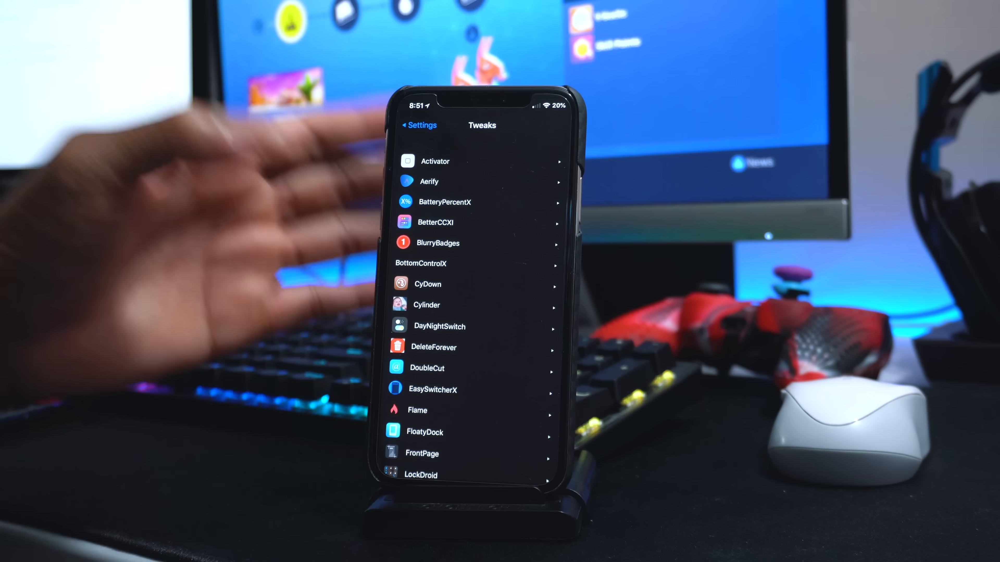
scroll("down", 3)
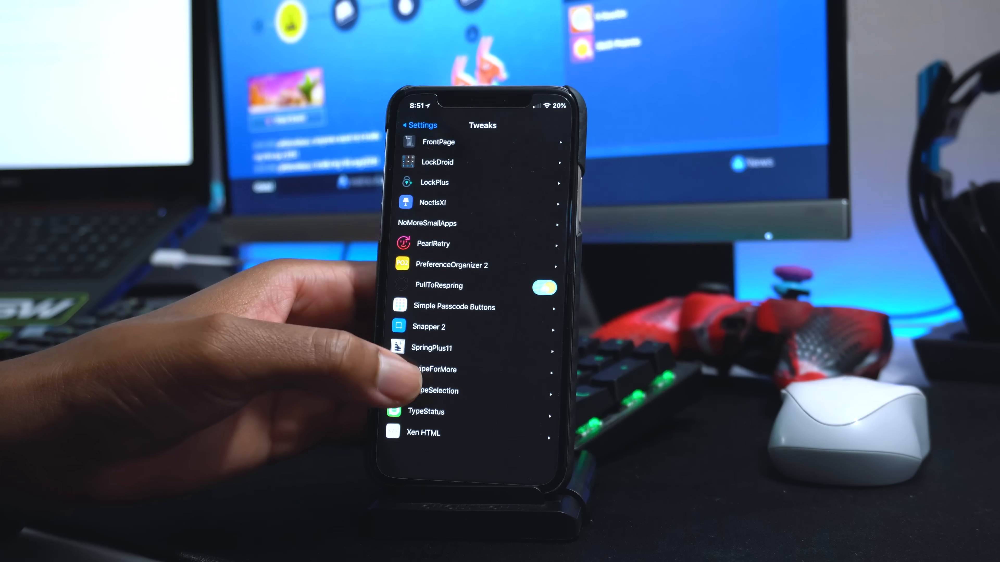
left_click(432, 347)
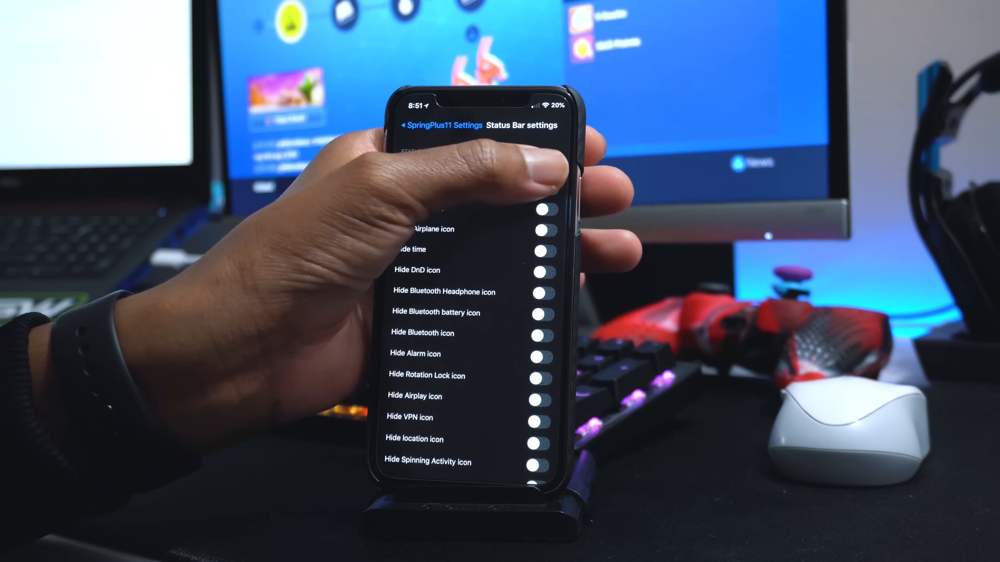
Step: Hide signal dots, carrier and Data/Wifi under Status Bar, then return to Tweaks
scroll("down", 3)
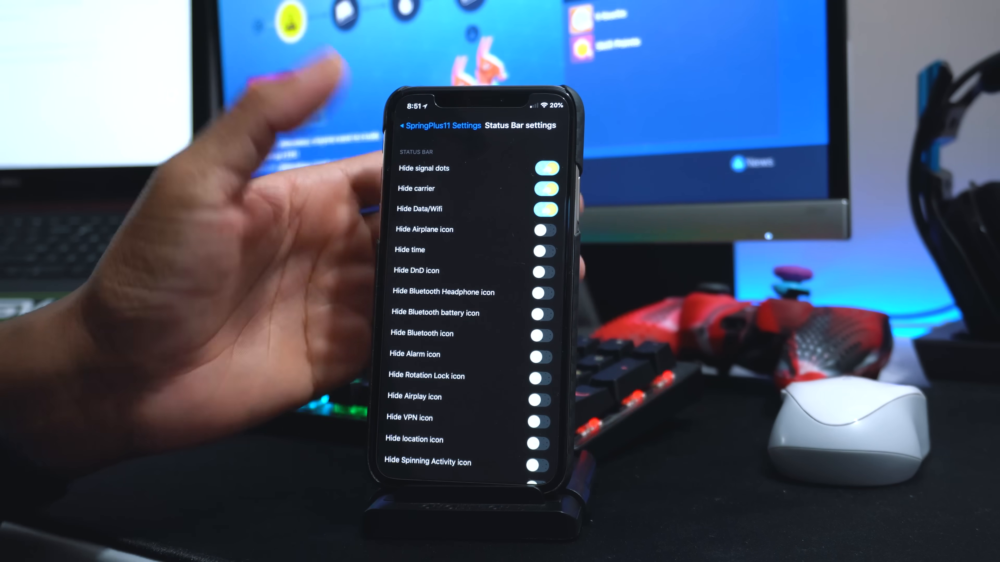
scroll("down", 3)
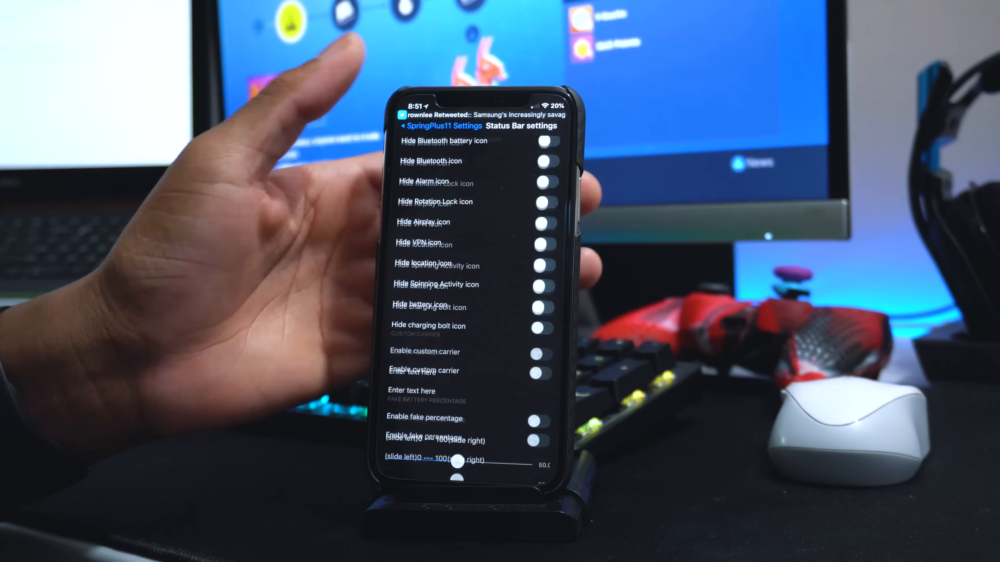
scroll("down", 3)
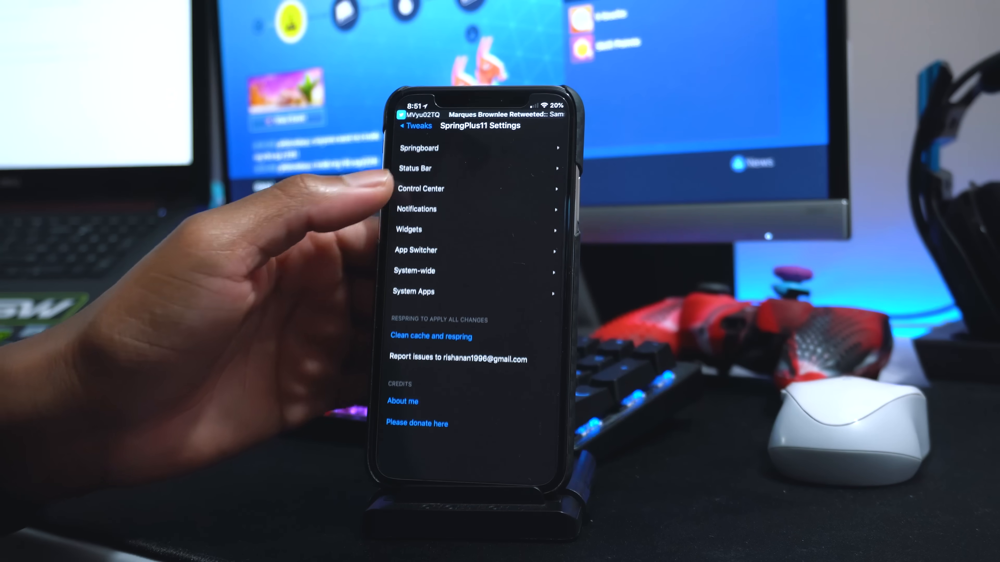
left_click(415, 126)
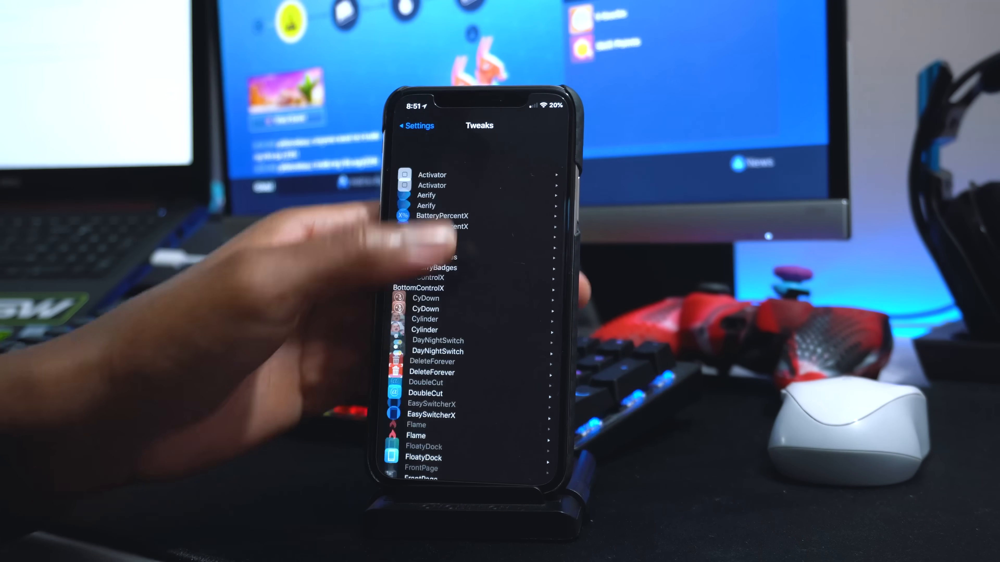
left_click(415, 126)
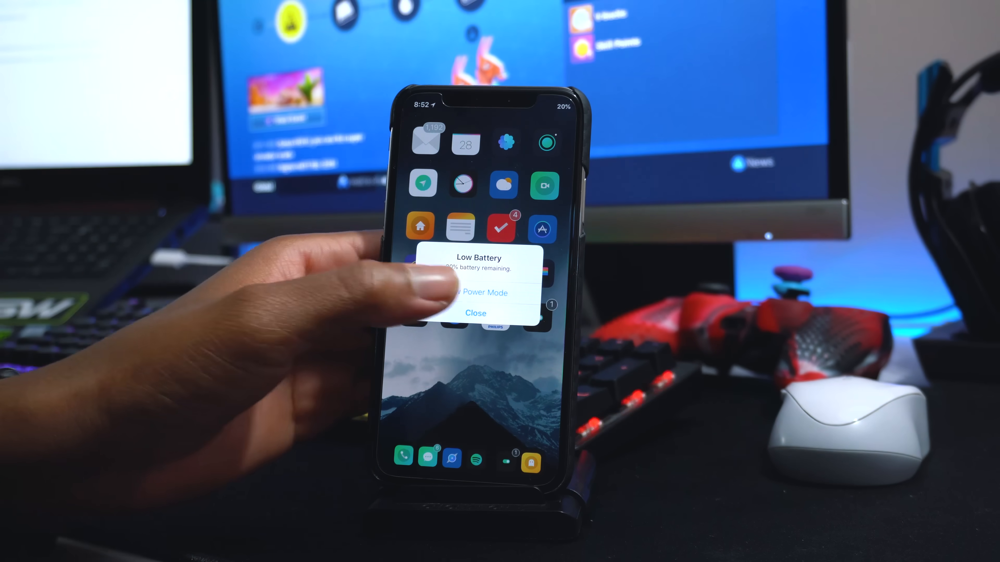
Step: Dismiss the Low Battery alert and browse the main Settings page
left_click(475, 313)
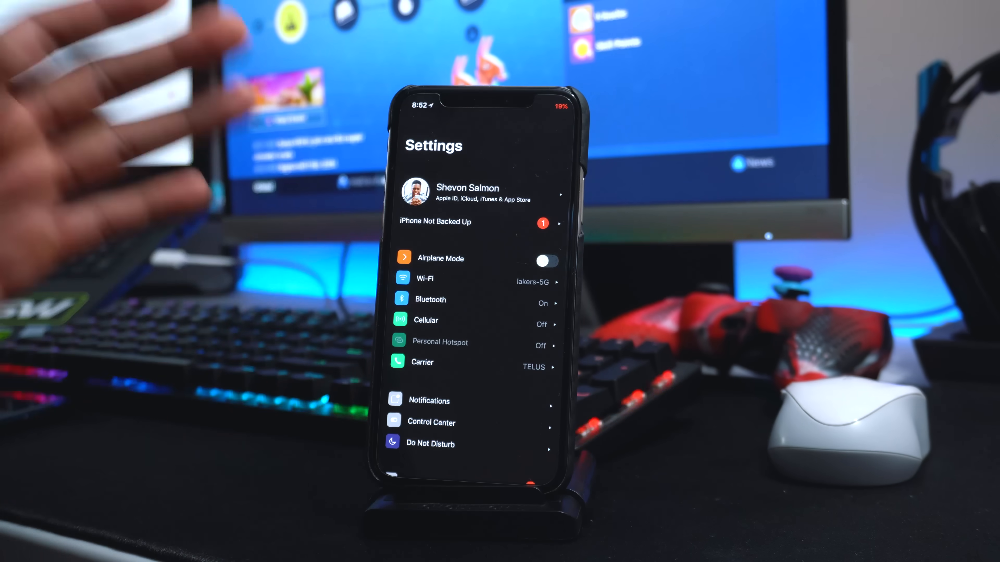
scroll("down", 3)
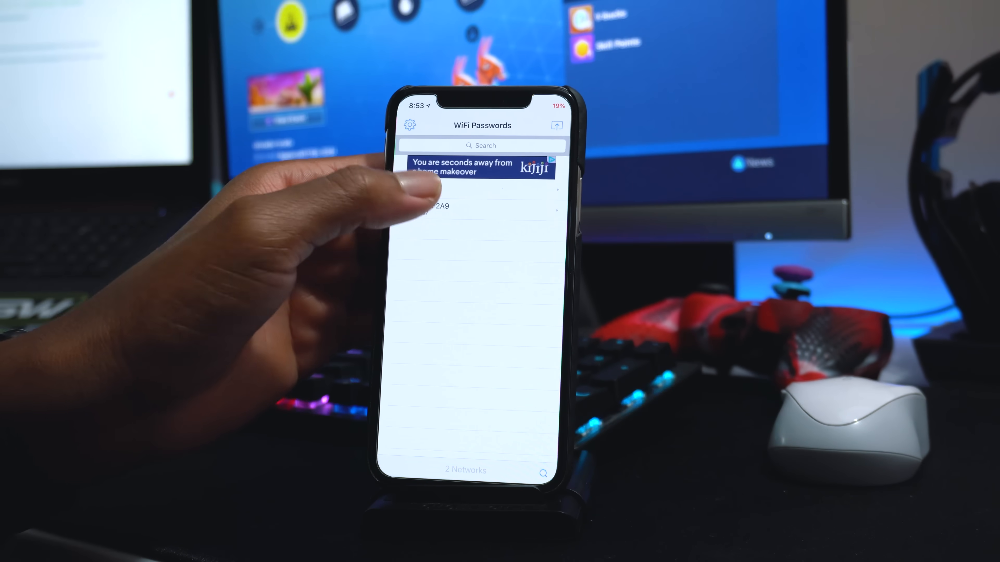
Step: View lakers-5G's saved password and details, then go back to the network list
left_click(480, 206)
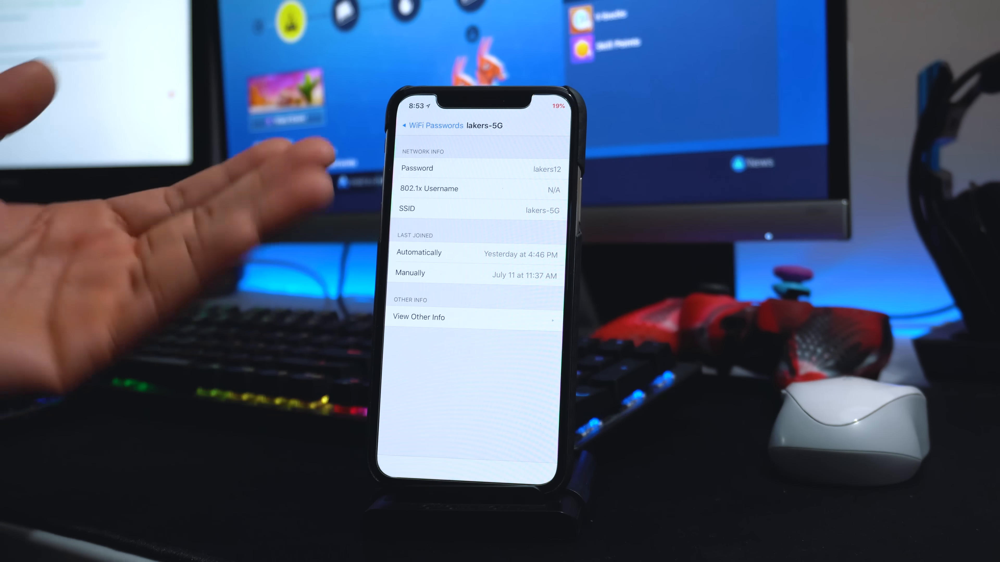
left_click(431, 125)
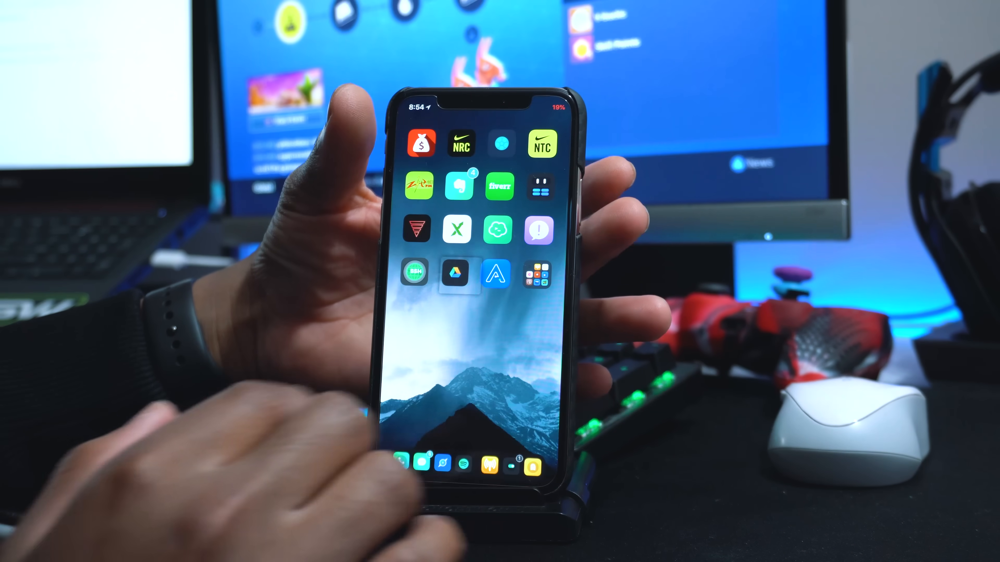
Step: Swipe to the next home page and cancel the share sheet that appears
scroll("left", 3)
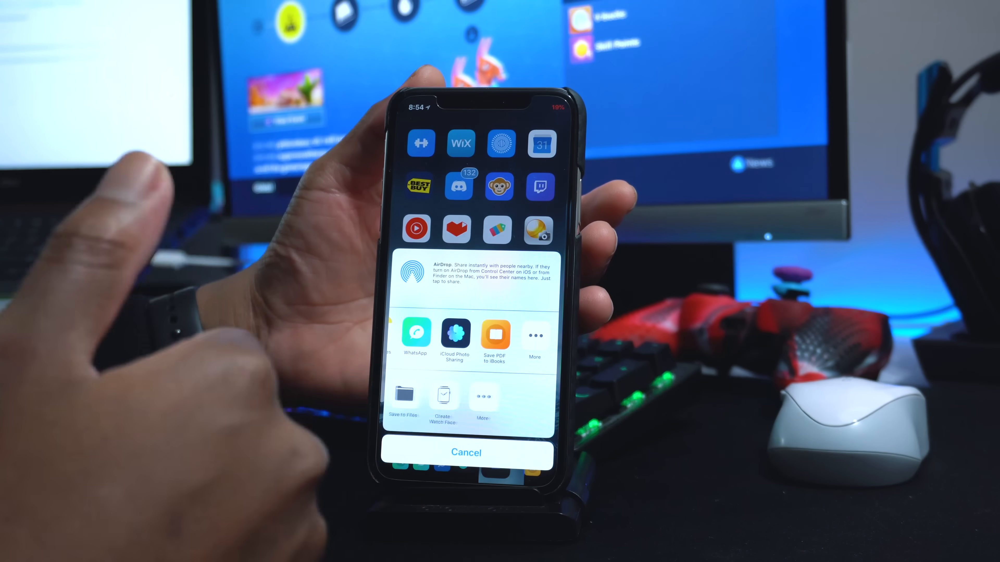
left_click(466, 453)
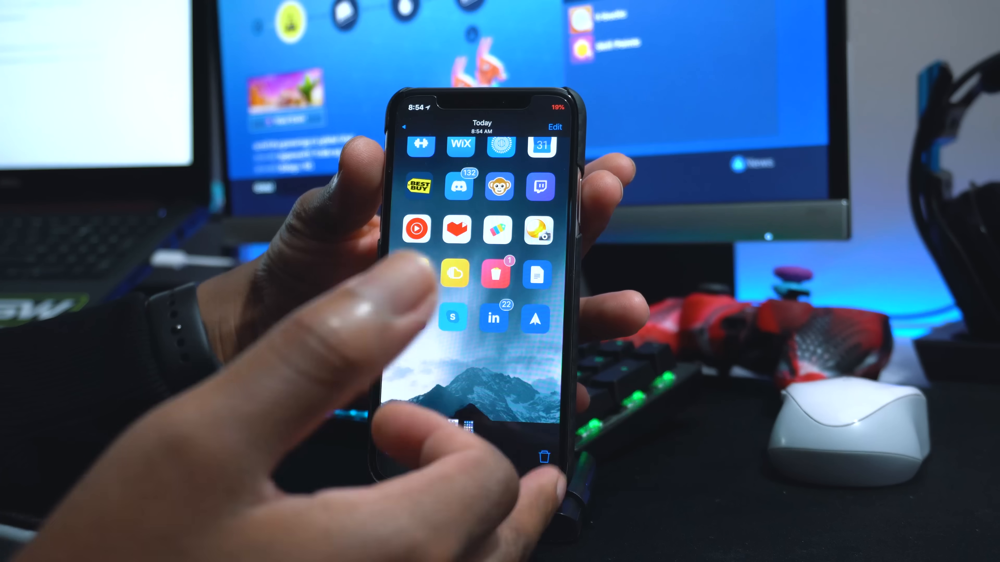
left_click(543, 457)
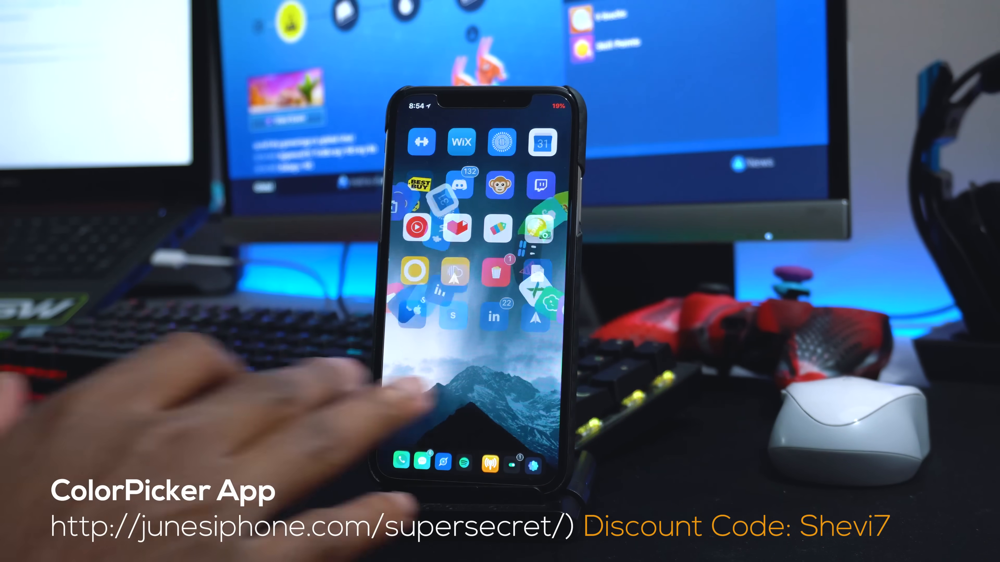
Step: Load a photo from the library album into ColorPicker
scroll("left", 3)
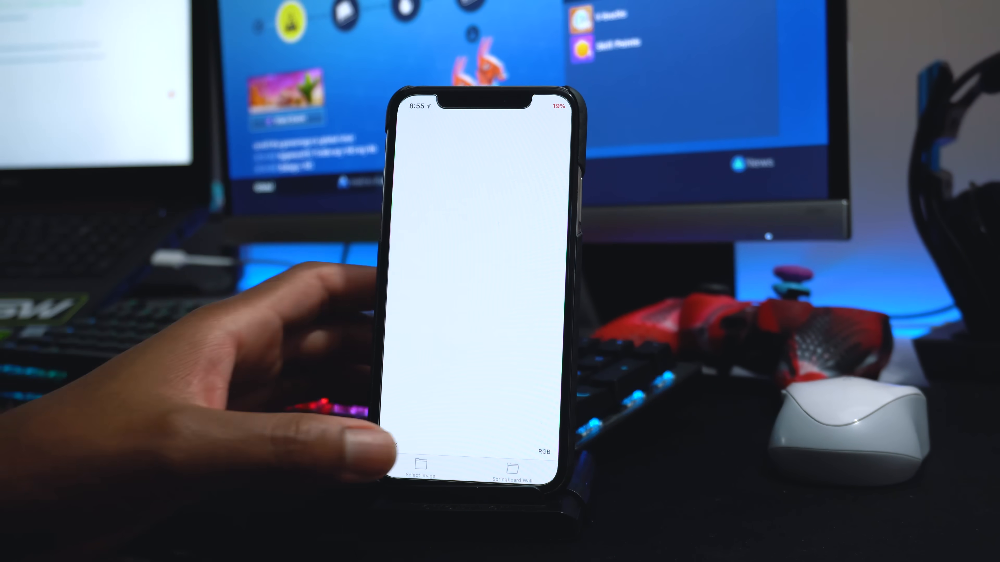
left_click(418, 466)
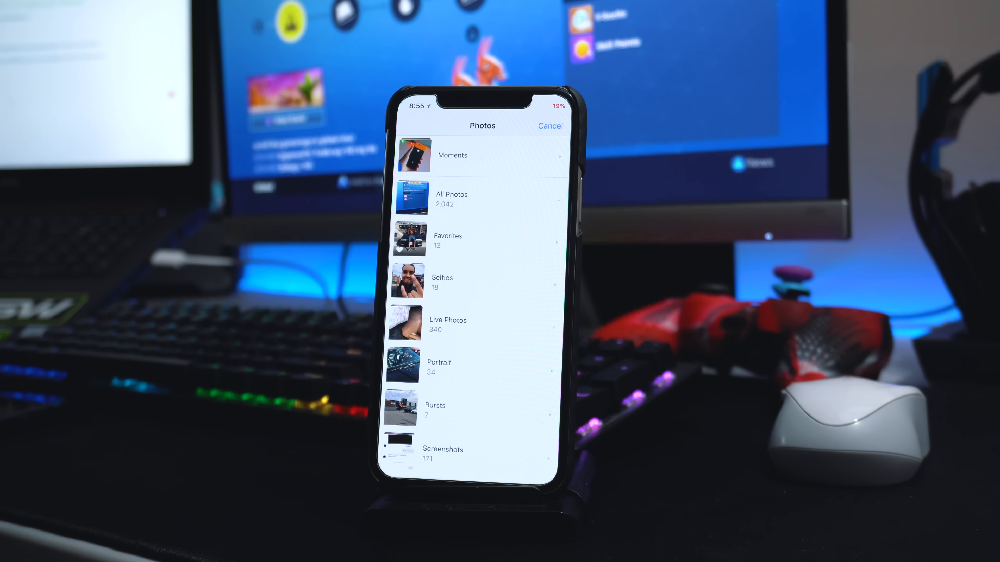
left_click(452, 155)
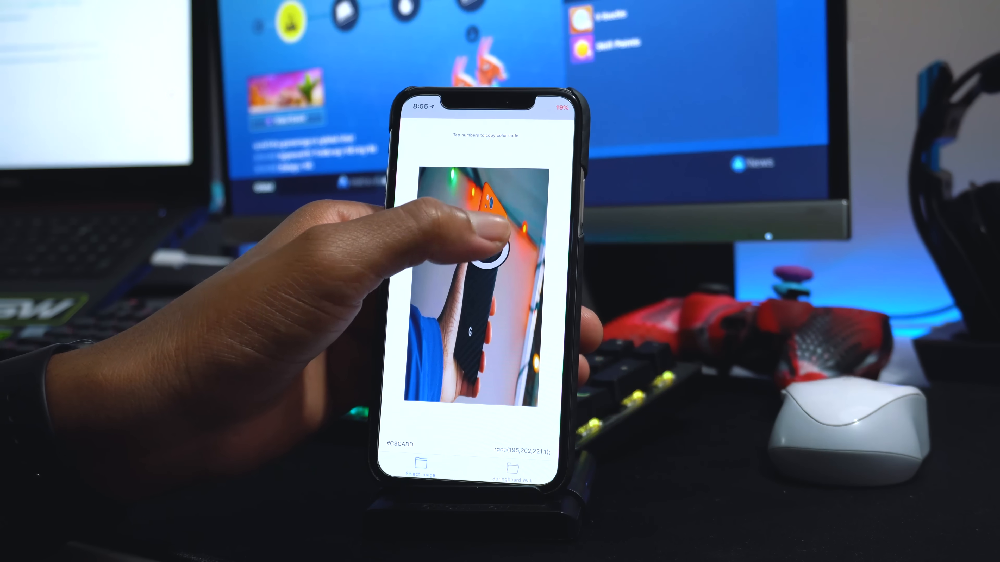
Step: Sample spots including the blue sleeve reading #1239C4, then dismiss Spotlight
left_click(491, 223)
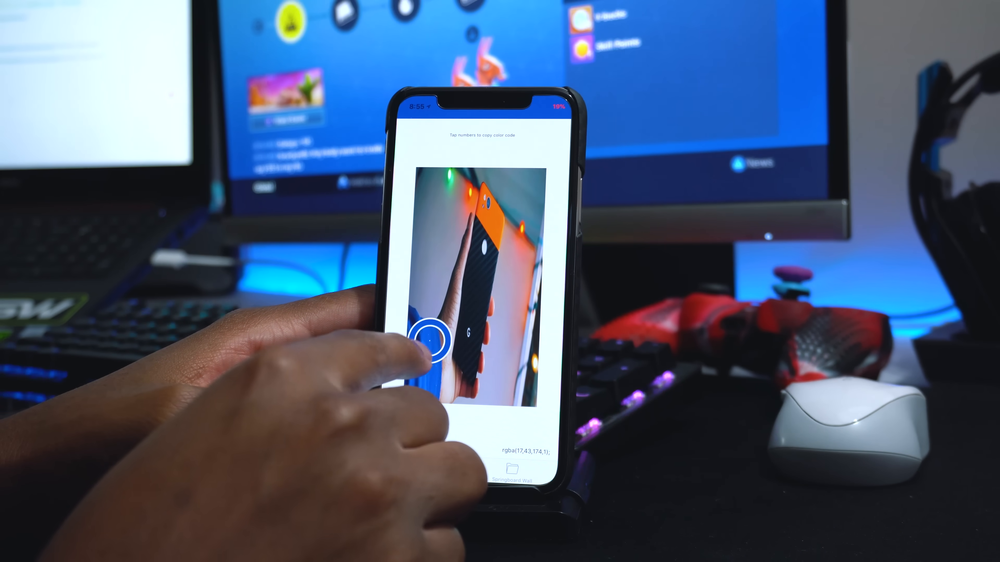
left_click(434, 338)
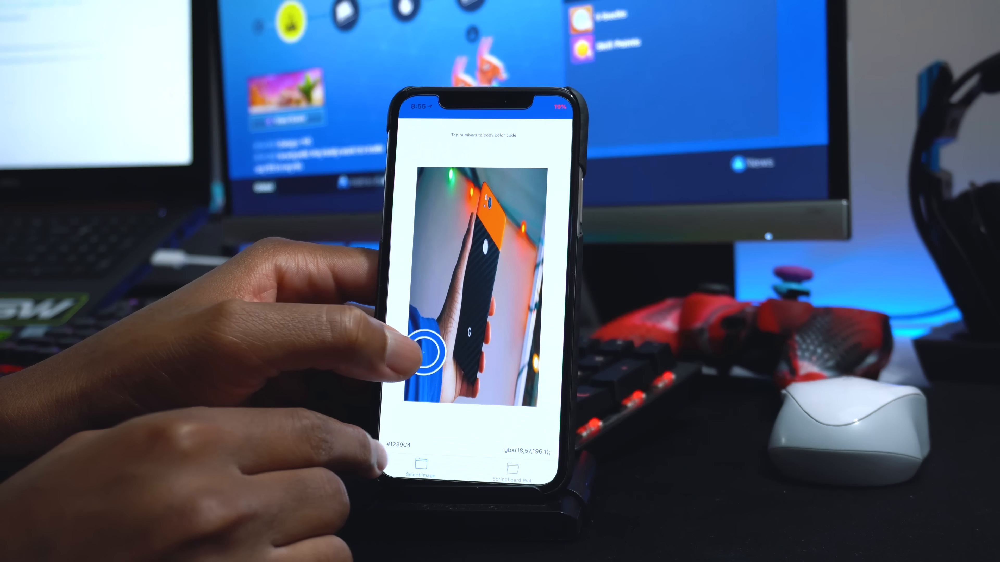
left_click(427, 357)
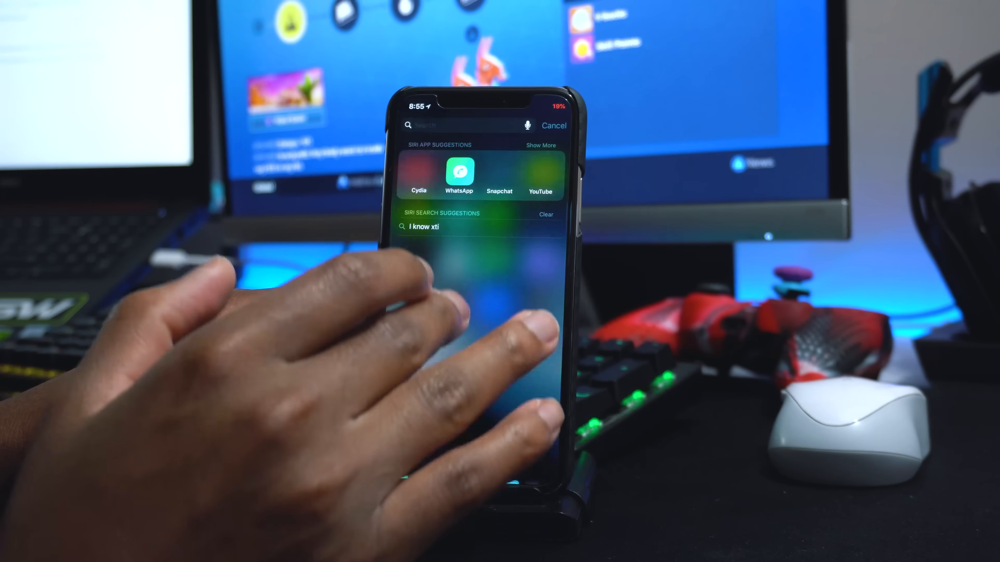
left_click(459, 125)
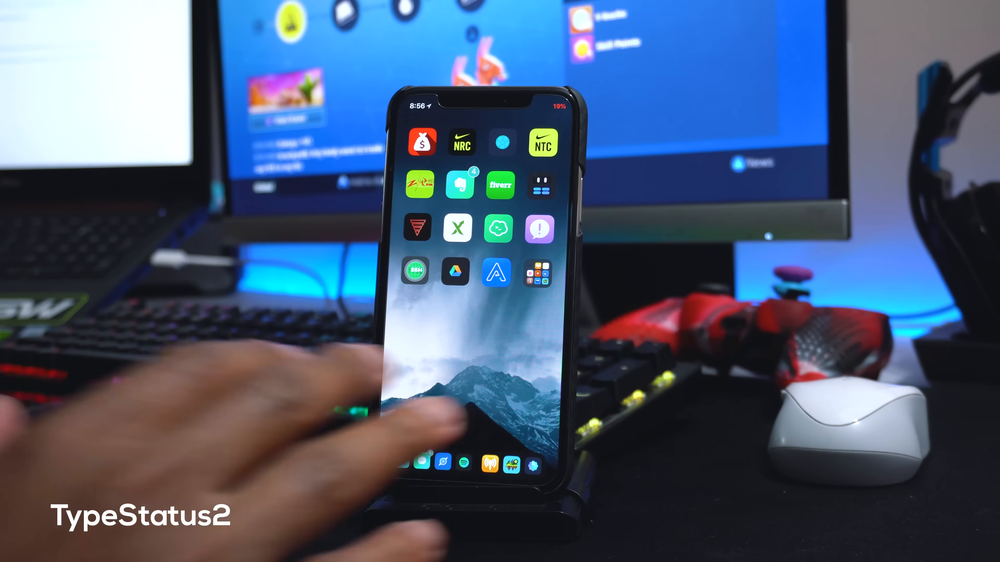
Step: Swipe across the home screen toward the Settings app
scroll("left", 3)
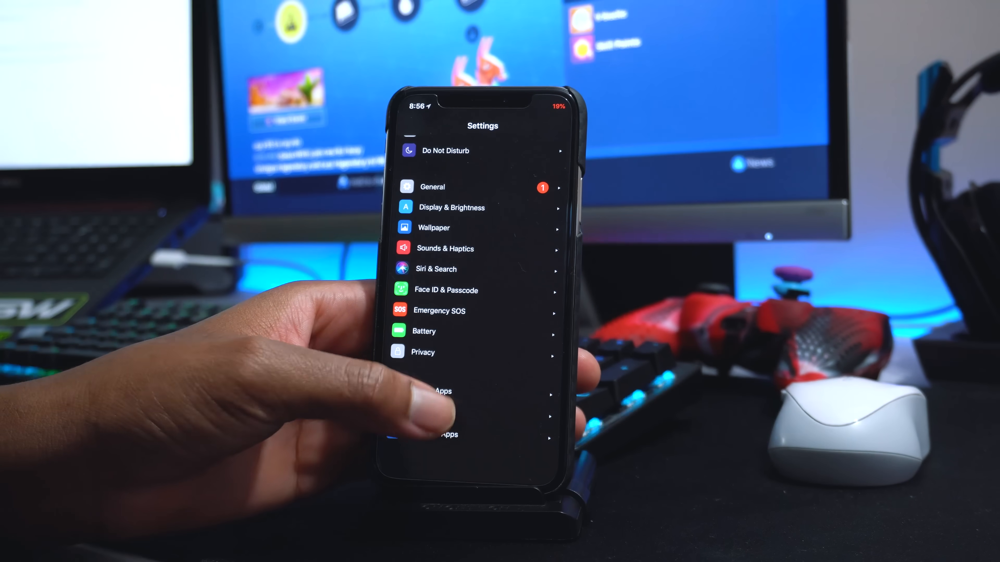
Step: Reach TypeStatus in Tweaks and view its TypeStatus Plus page
left_click(446, 409)
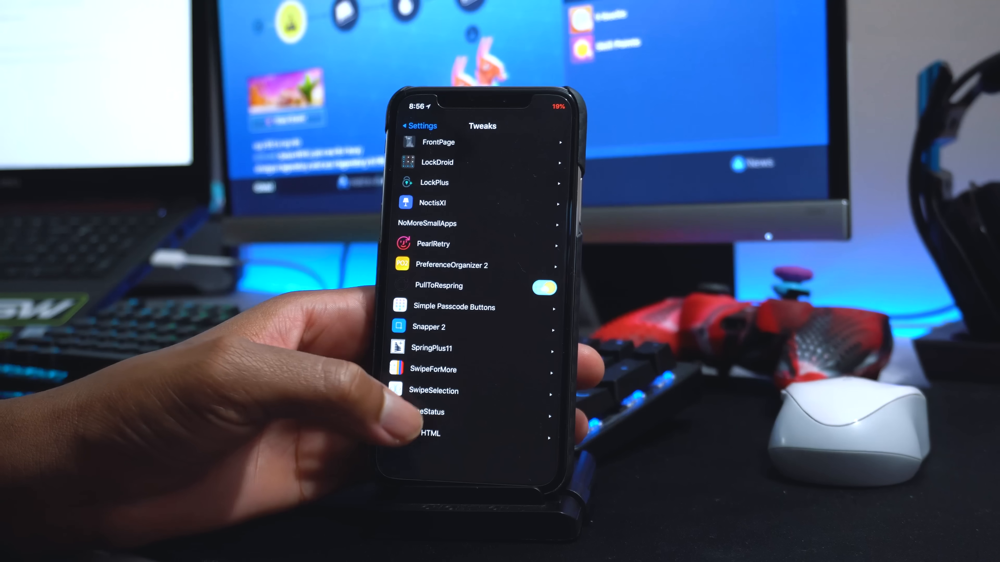
left_click(428, 412)
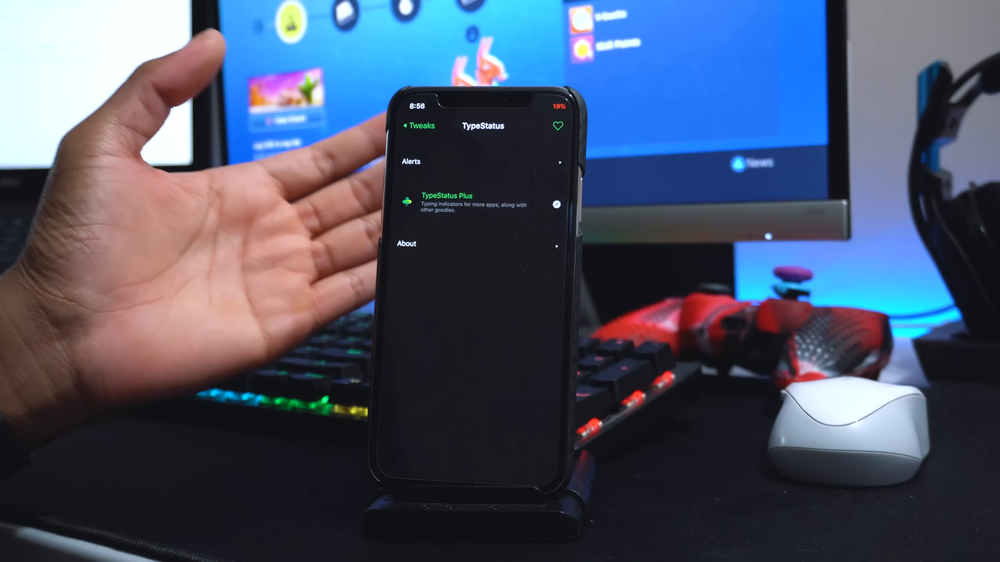
left_click(416, 125)
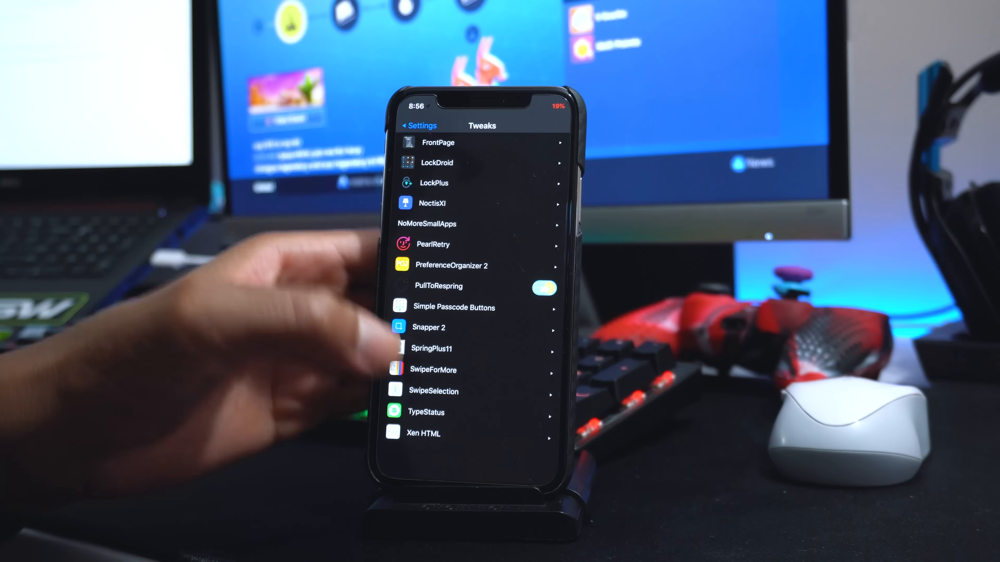
left_click(426, 412)
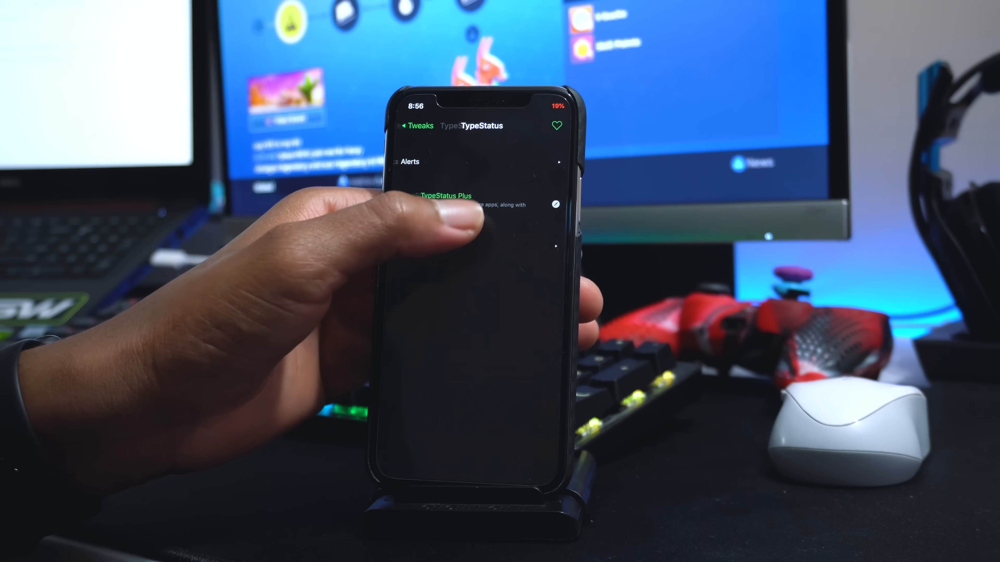
left_click(444, 196)
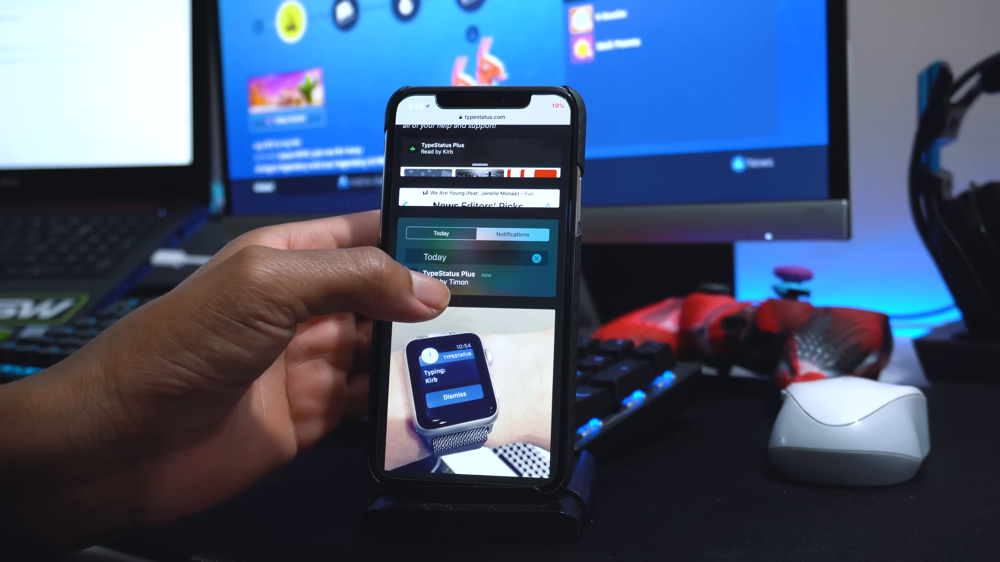
Step: Scroll through TypeStatus's Alerts options before going home
scroll("down", 3)
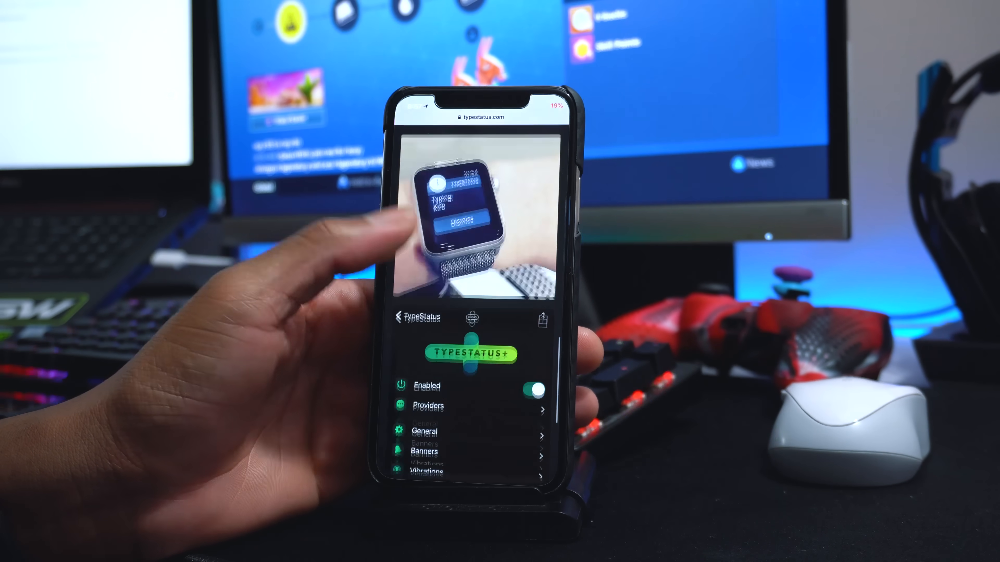
scroll("down", 3)
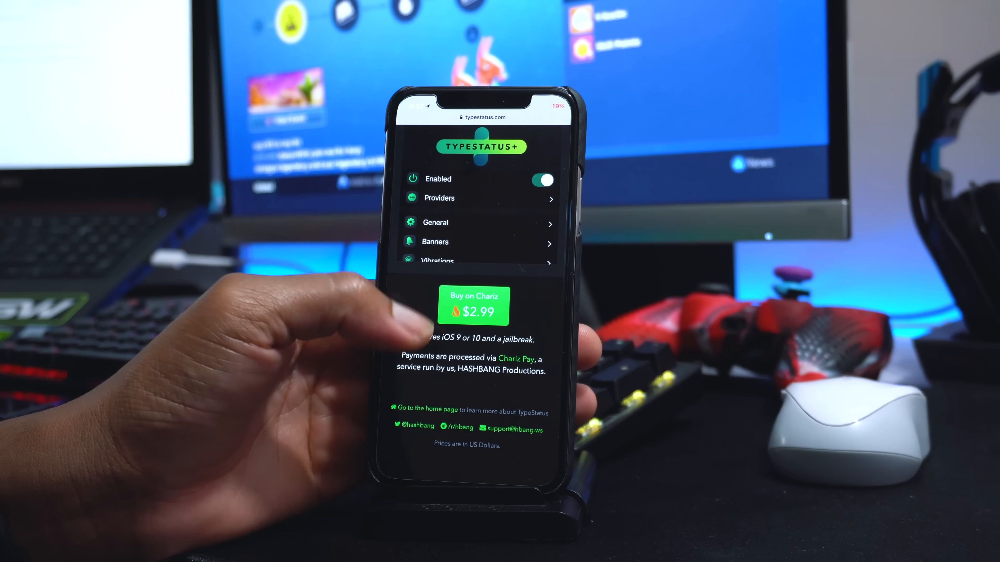
scroll("down", 3)
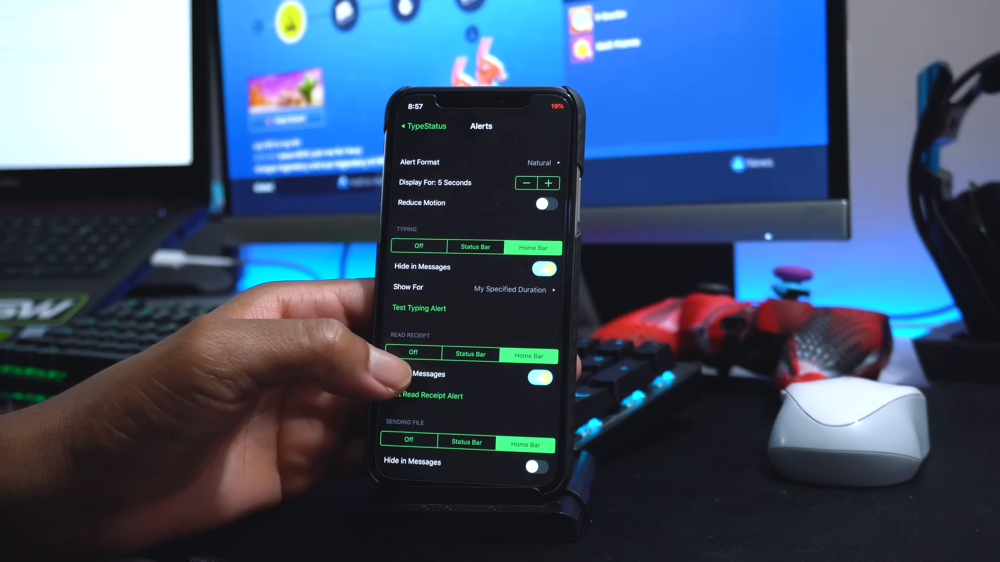
scroll("down", 3)
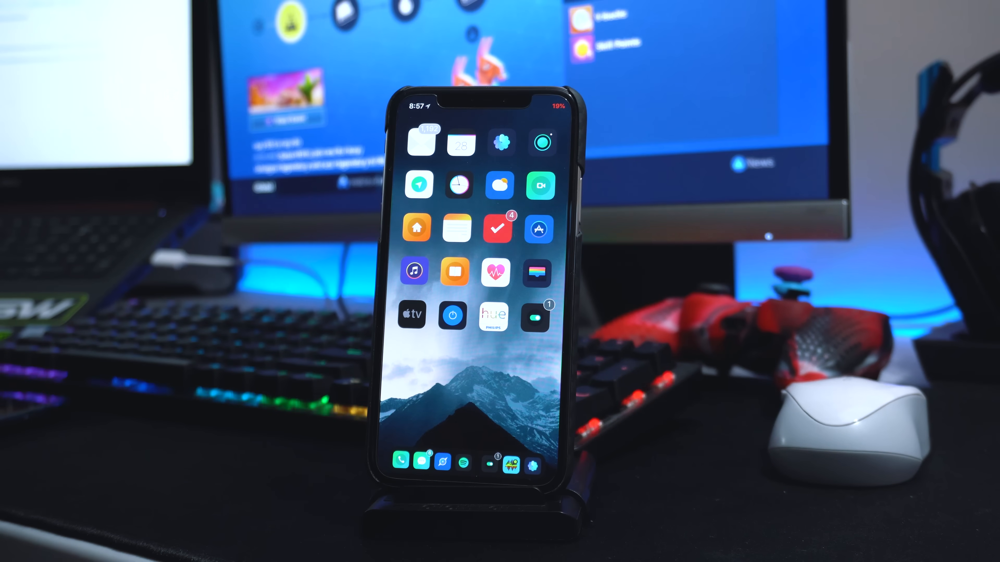
Step: Scroll the app switcher to the Fake GPS card
scroll("left", 3)
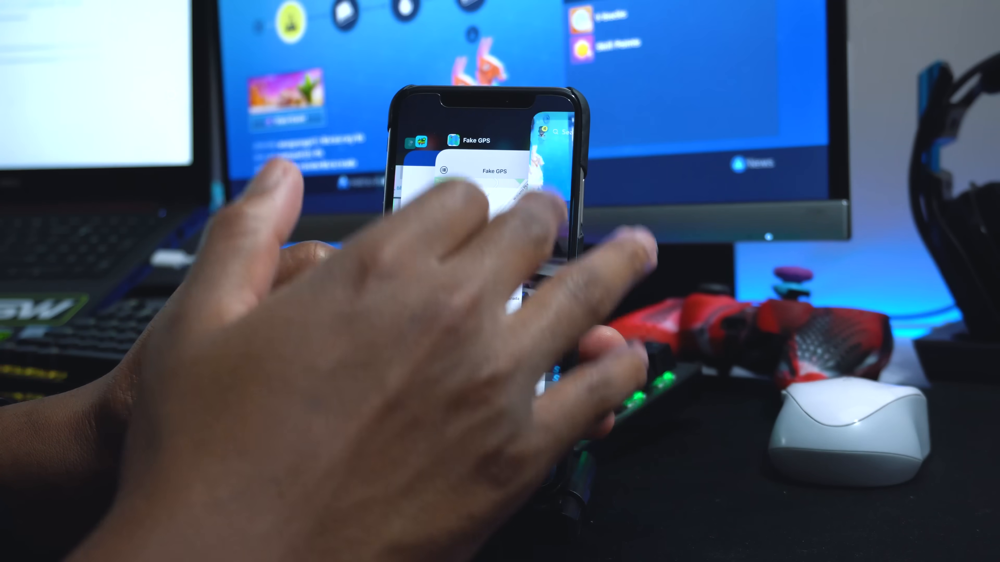
Step: Bring Fake GPS forward and drop a target pin in Toronto's Financial District, 31.3 km away
left_click(485, 172)
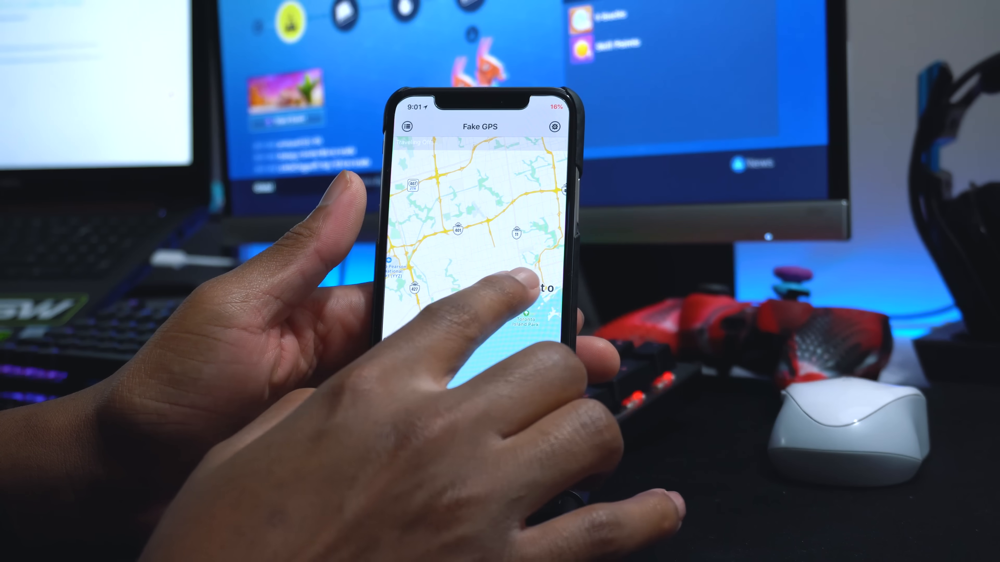
left_click(523, 287)
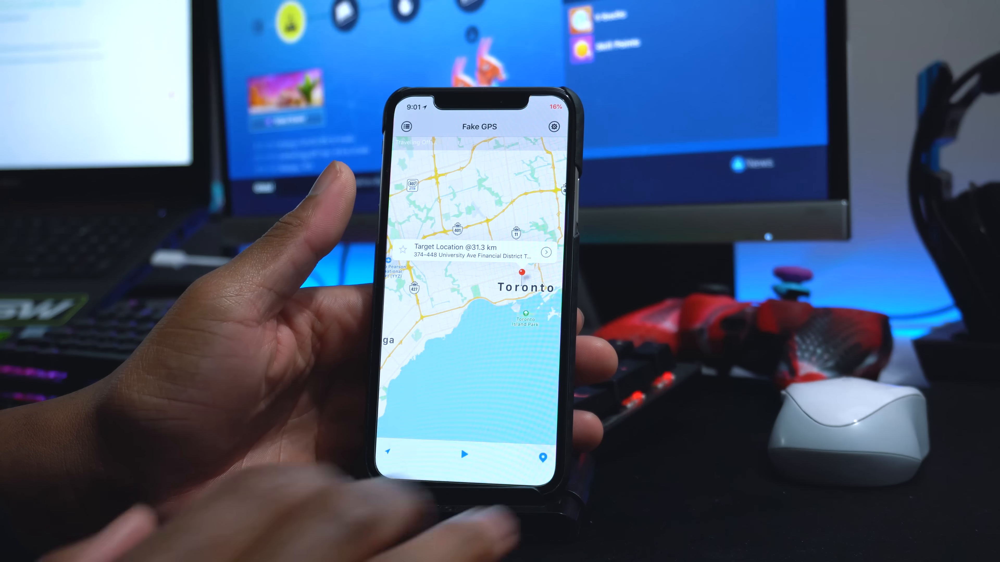
left_click(463, 454)
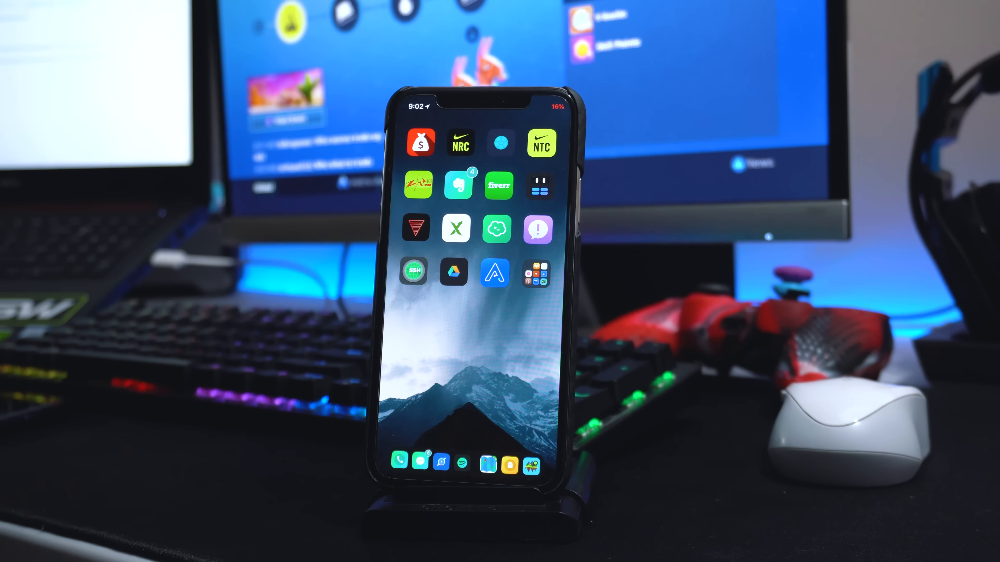
Step: Swipe to another home-screen page and pull down Spotlight search with the keyboard ready
scroll("left", 3)
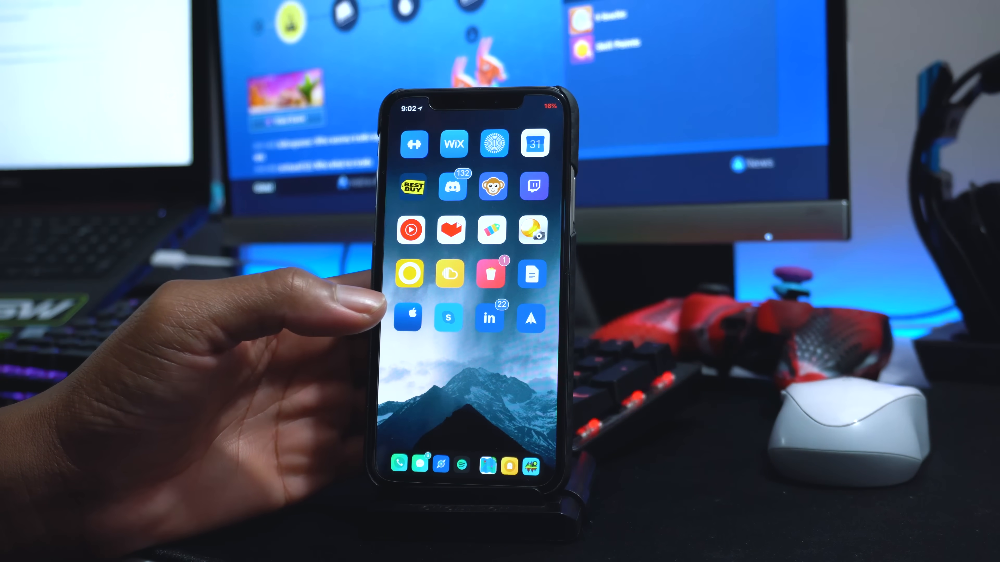
scroll("left", 3)
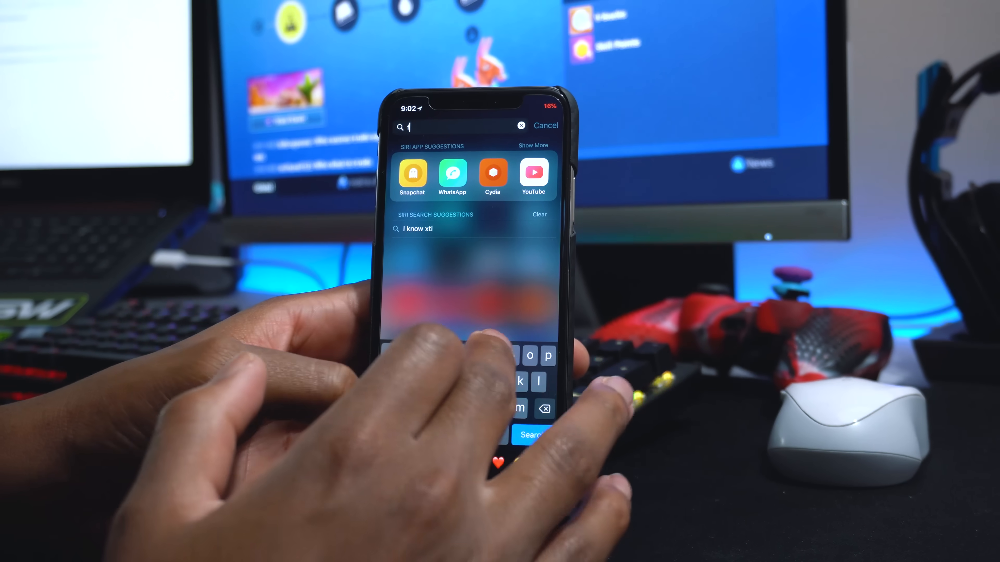
Step: Search 'fil' to reach Filza and scroll down the /var directory list
type("il")
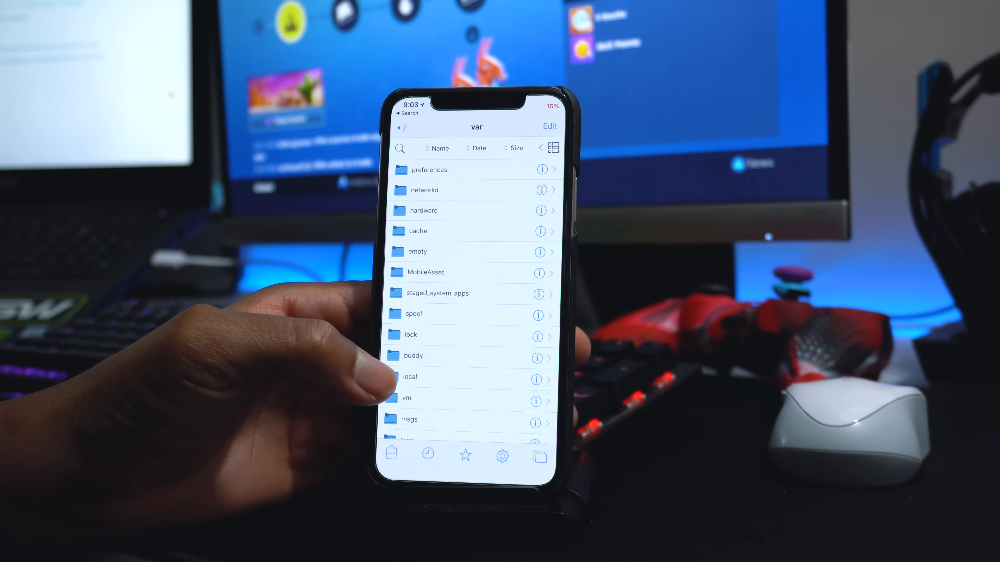
scroll("down", 3)
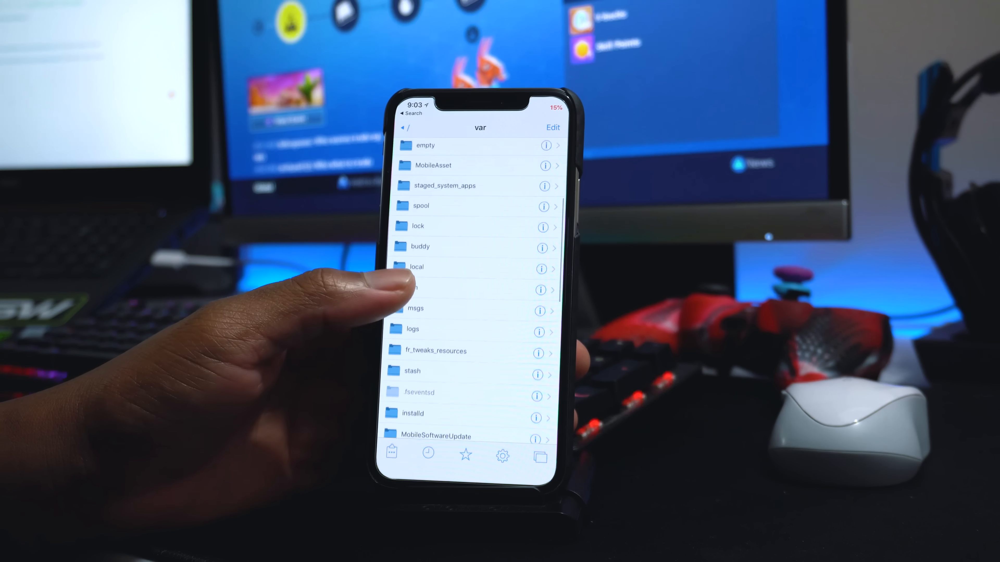
scroll("down", 3)
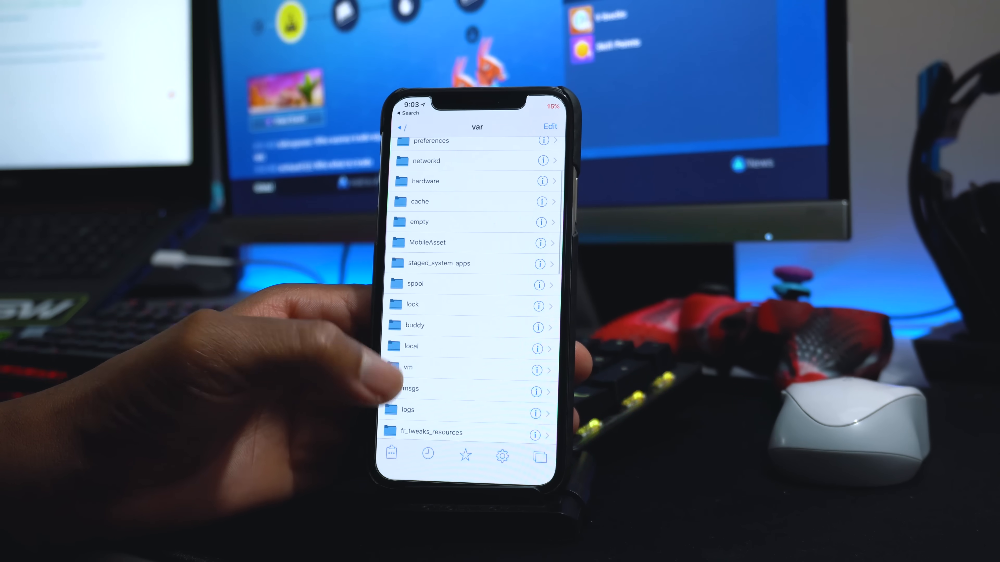
scroll("down", 3)
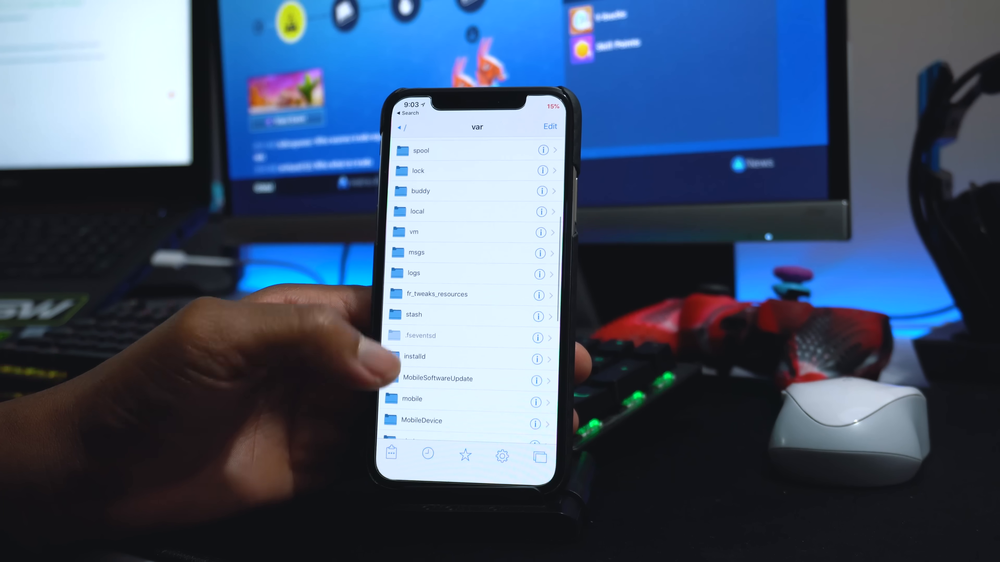
Step: Browse into var/mobile/catchathief holding one PNG snapshot, then reach TypeStatus's Alerts preferences
left_click(412, 399)
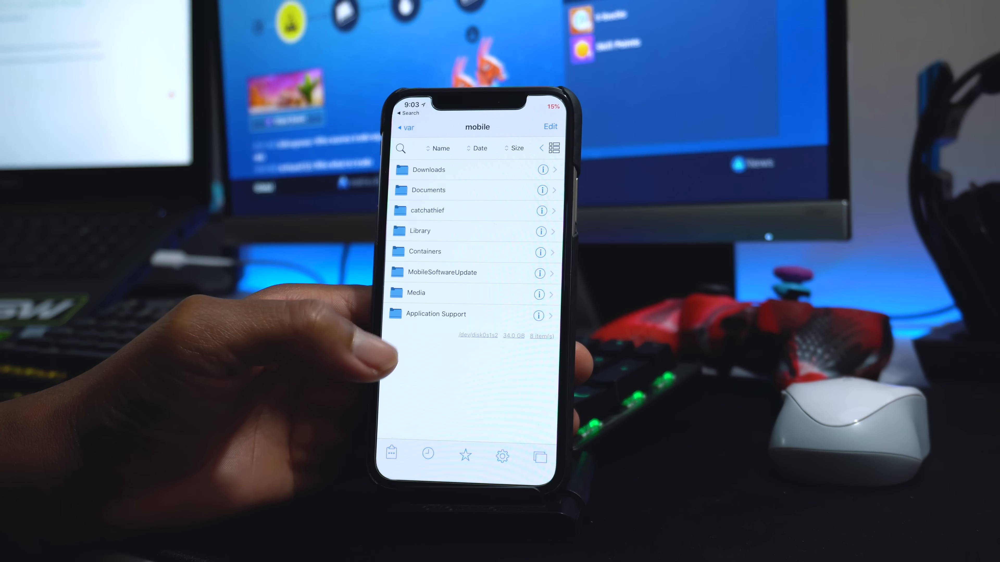
left_click(426, 211)
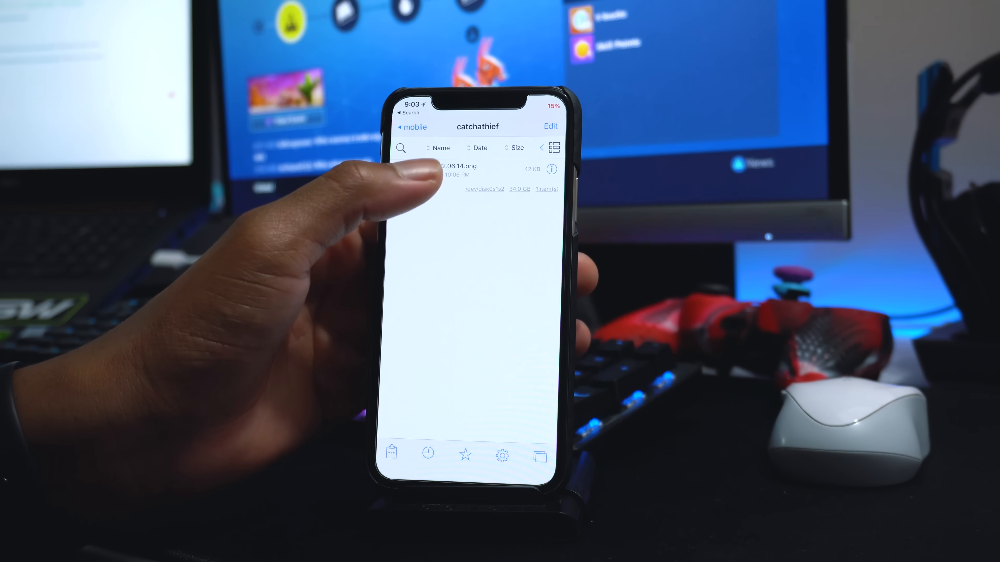
left_click(457, 171)
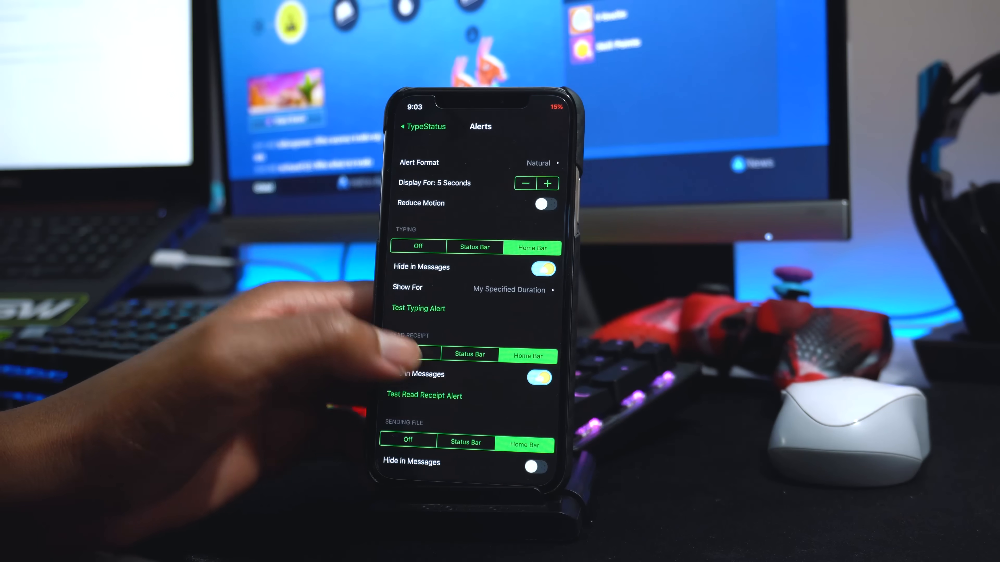
Step: Back out of TypeStatus Alerts to the Tweaks list and lock the phone to the Face ID screen
left_click(421, 126)
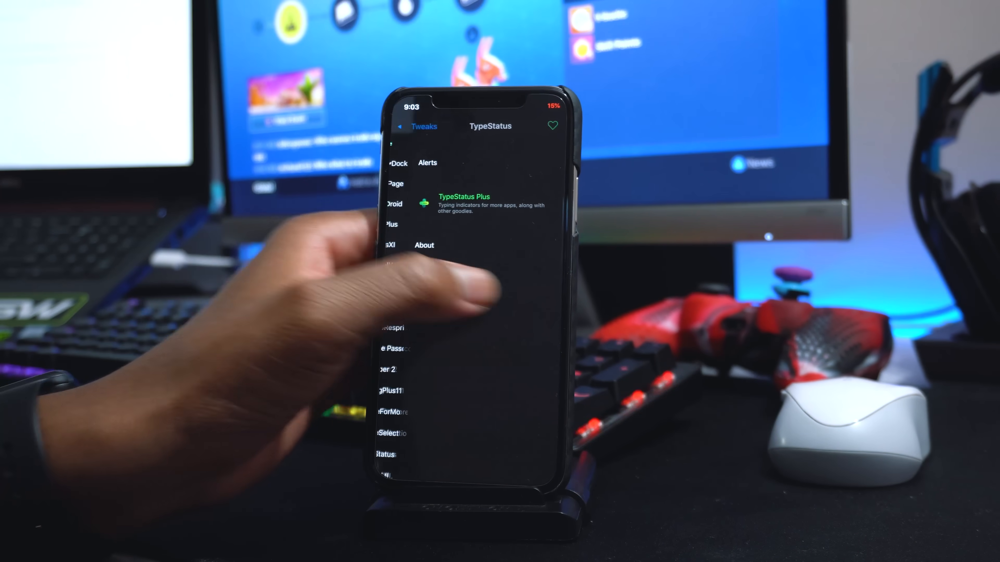
left_click(417, 126)
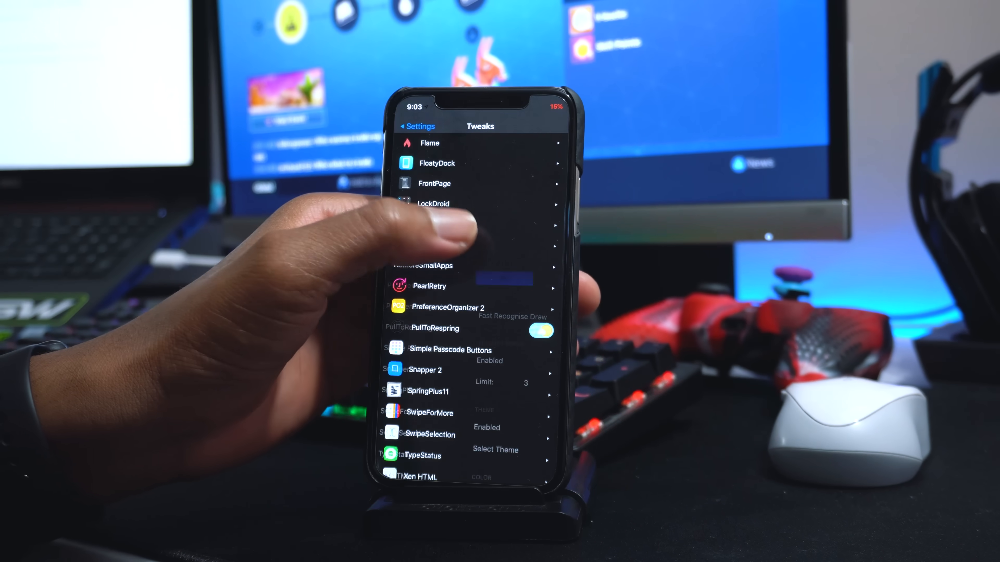
left_click(433, 204)
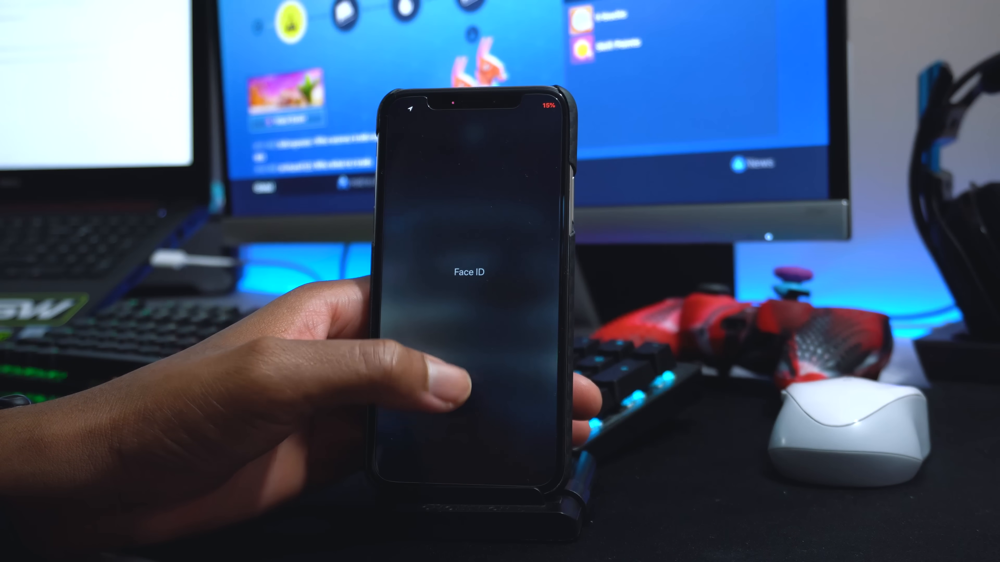
Step: Enter the passcode at the Face ID prompt to unlock the phone to the home screen
left_click(470, 271)
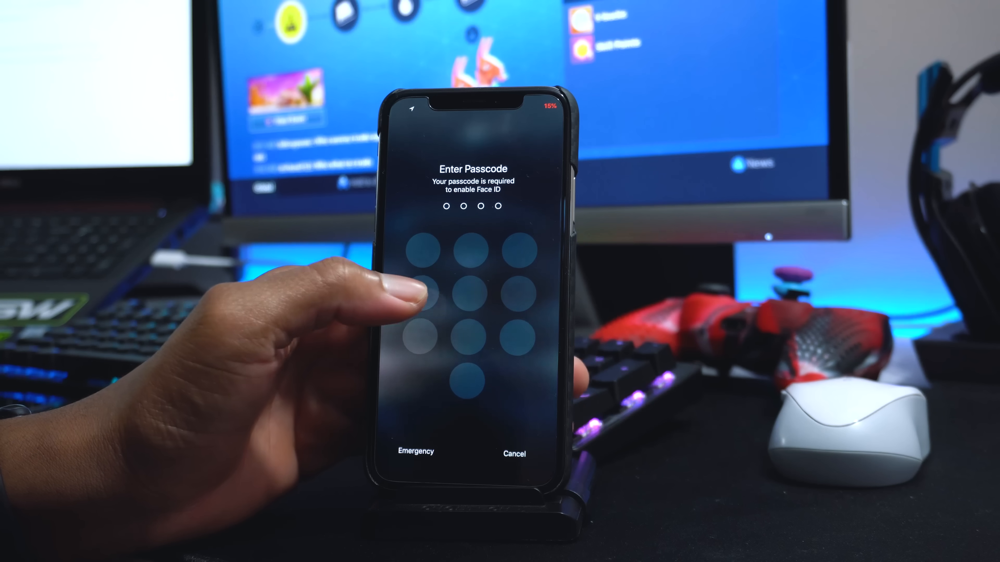
left_click(470, 382)
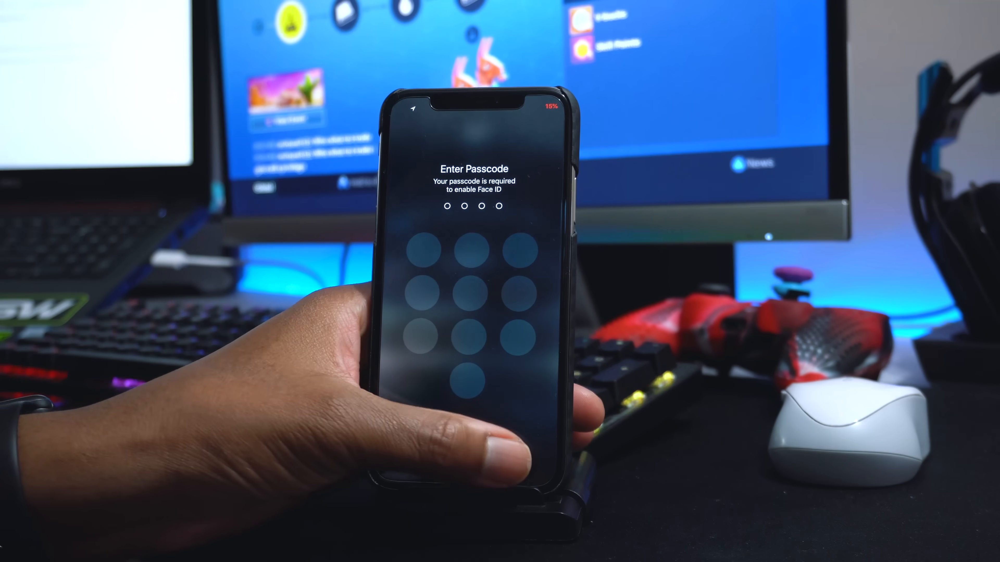
left_click(475, 251)
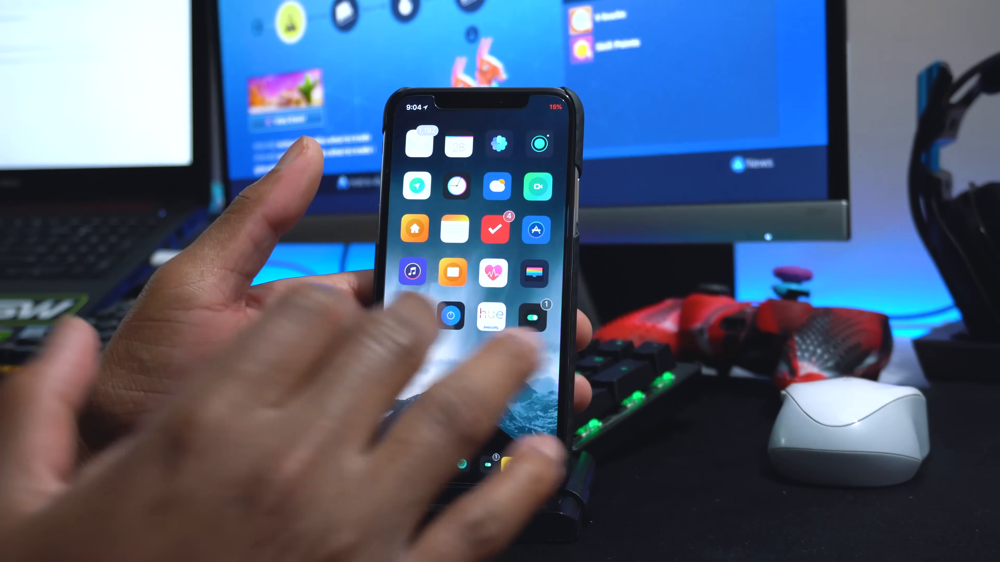
Step: Search 'fil' in Spotlight and launch Filza from the results
scroll("down", 3)
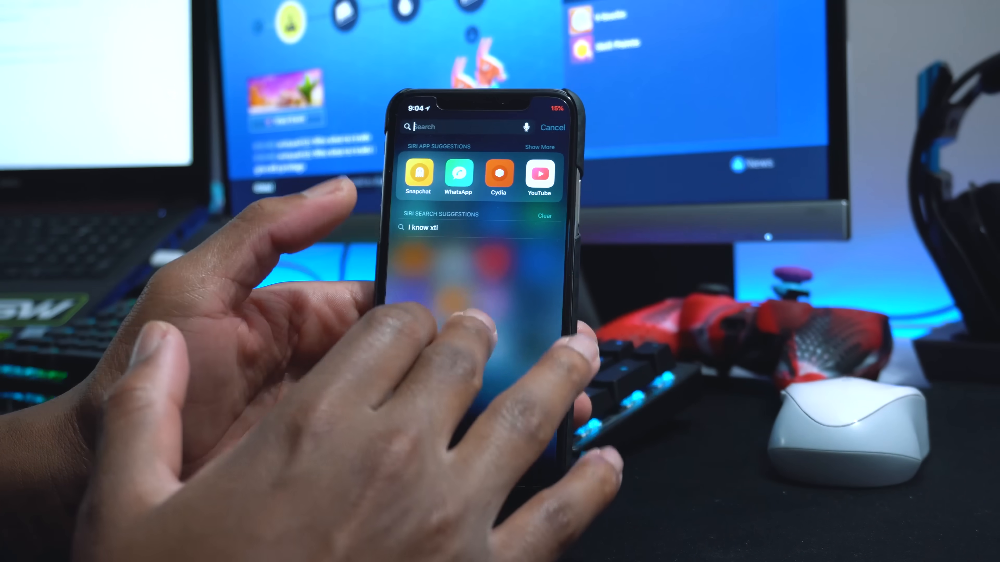
type("d")
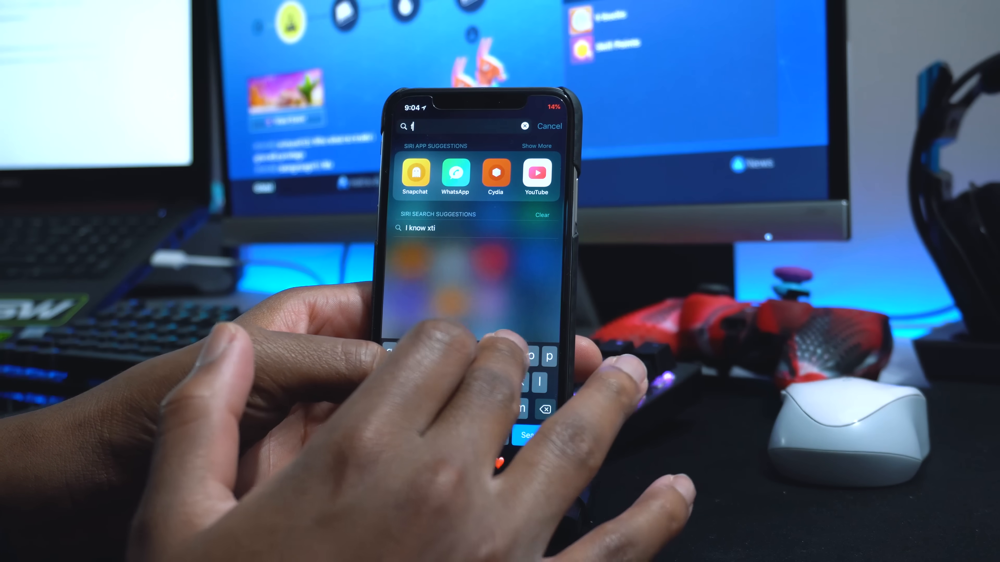
type("il")
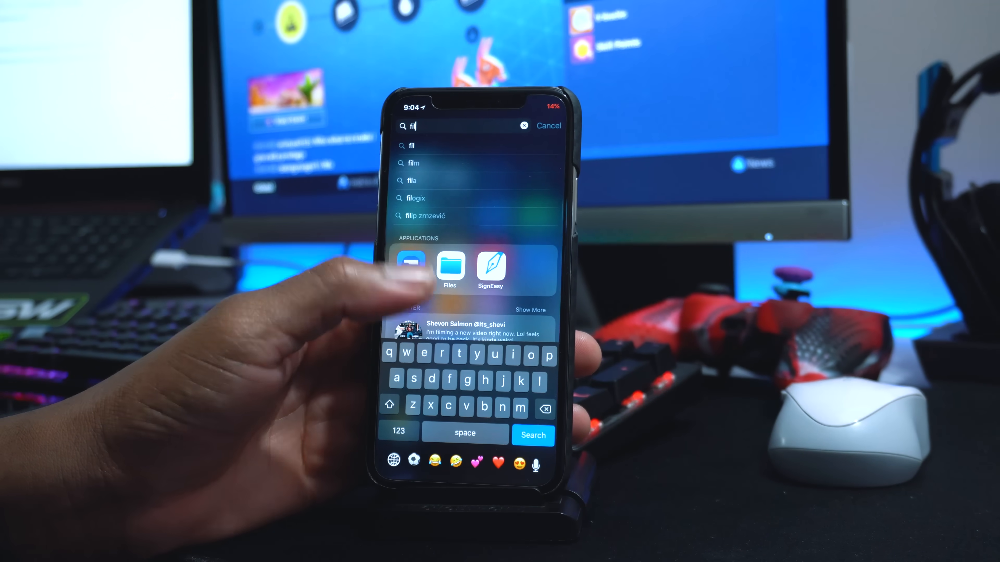
left_click(450, 266)
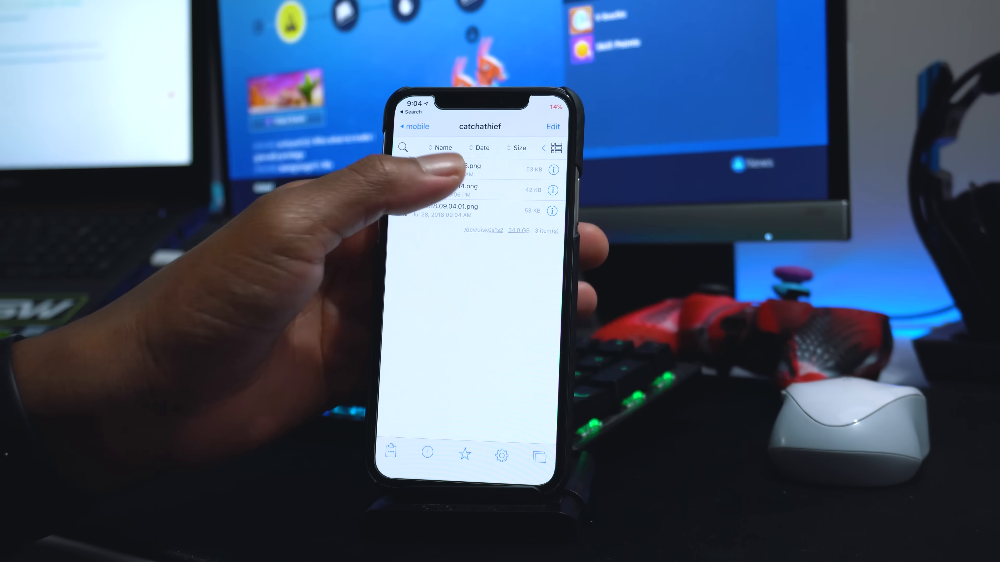
Step: View the 21.07.18:22.06.14.png snapshot among the three captures, then return home
left_click(466, 170)
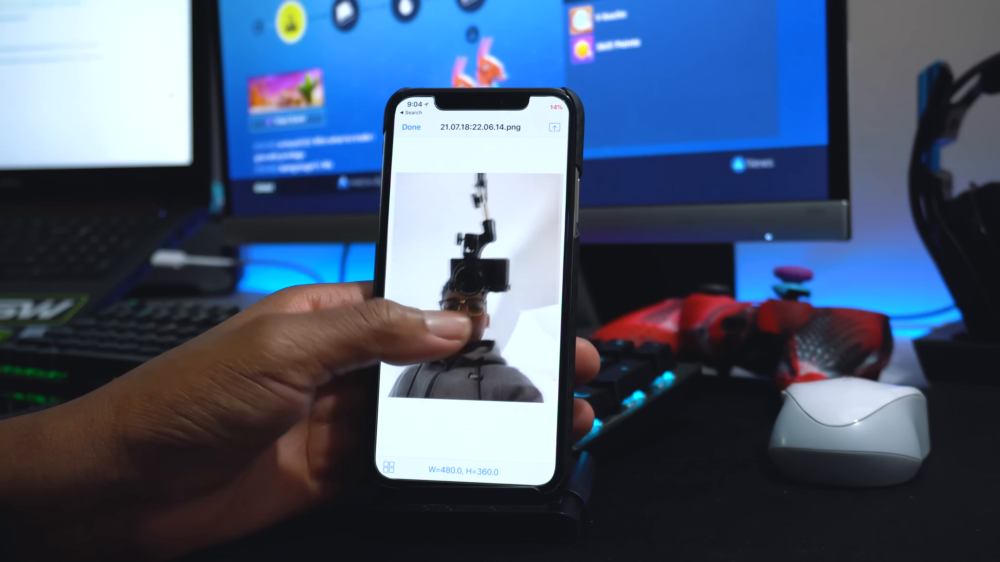
scroll("left", 3)
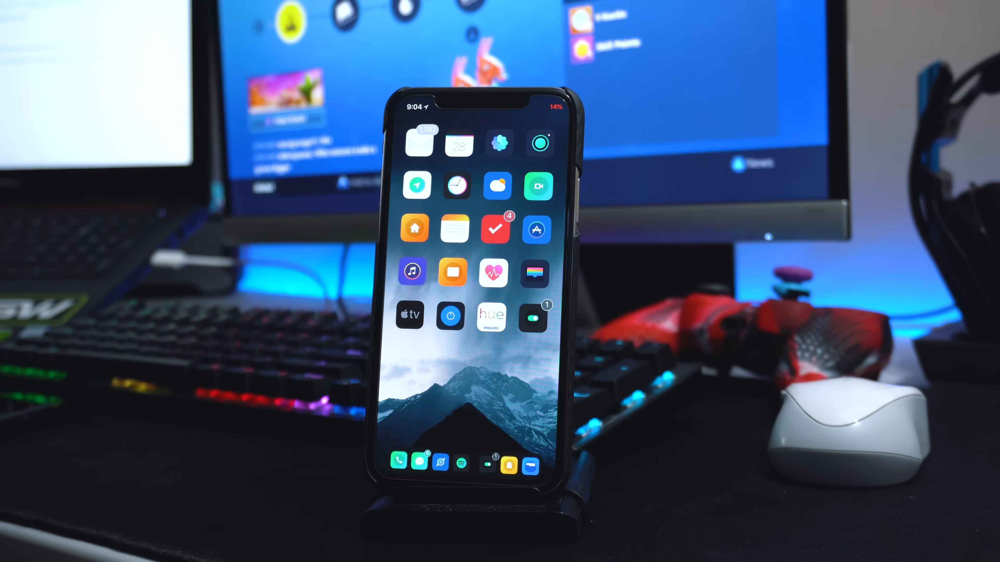
Step: Search 'fil' in Spotlight, dismiss the results and land on a different home-screen page
type("fil")
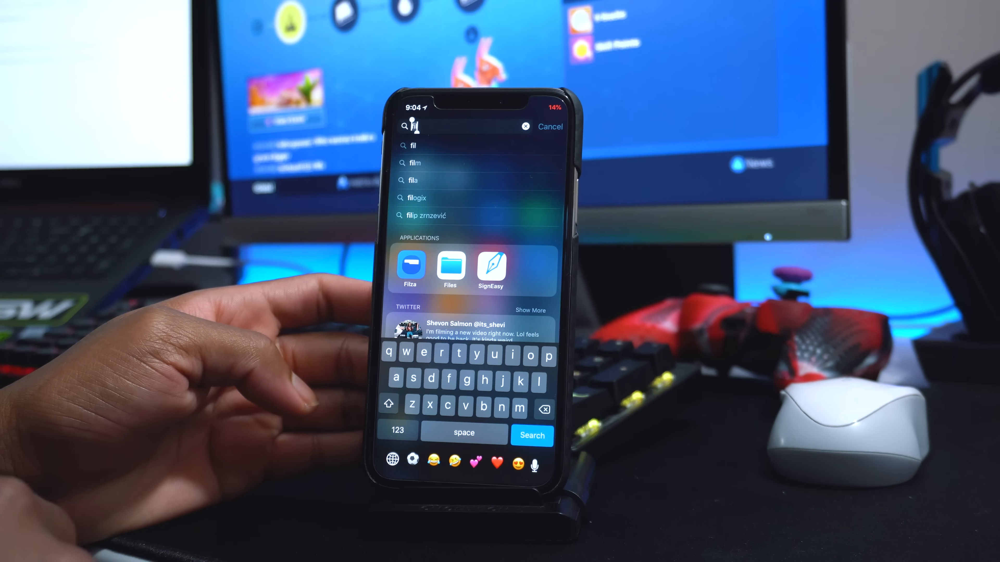
left_click(549, 126)
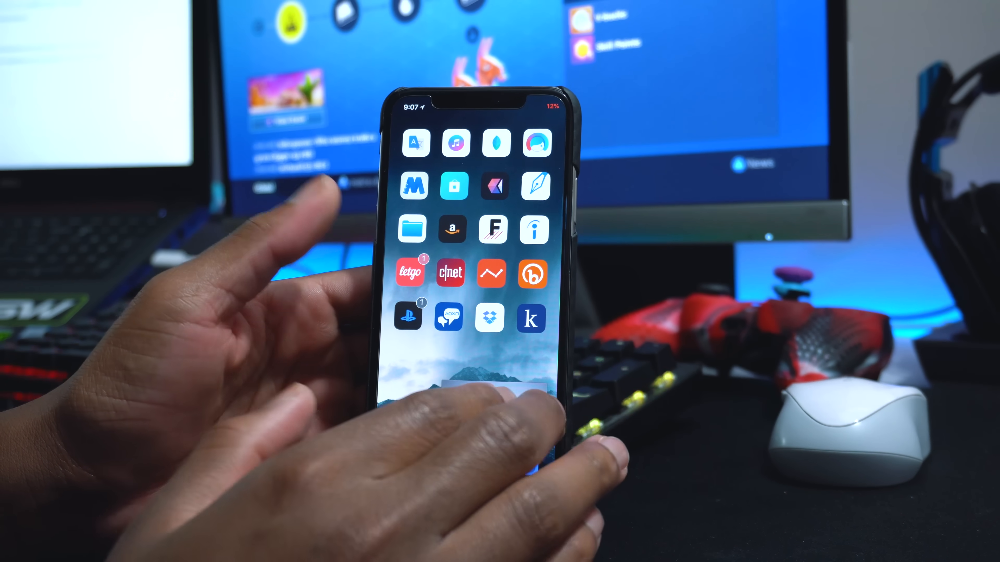
Step: Swipe through home-screen pages with the picture-in-picture video tucked against the right edge
scroll("left", 3)
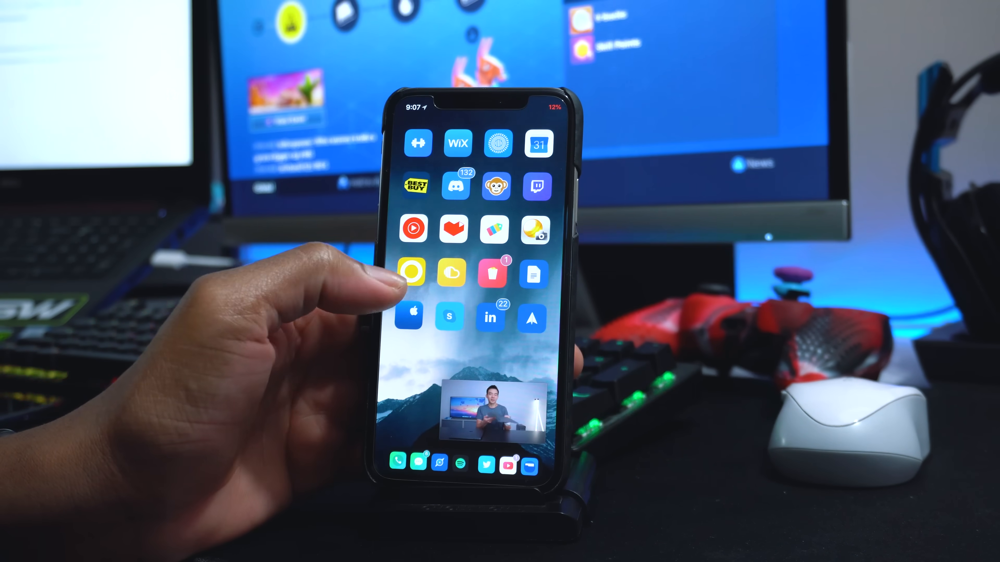
scroll("left", 3)
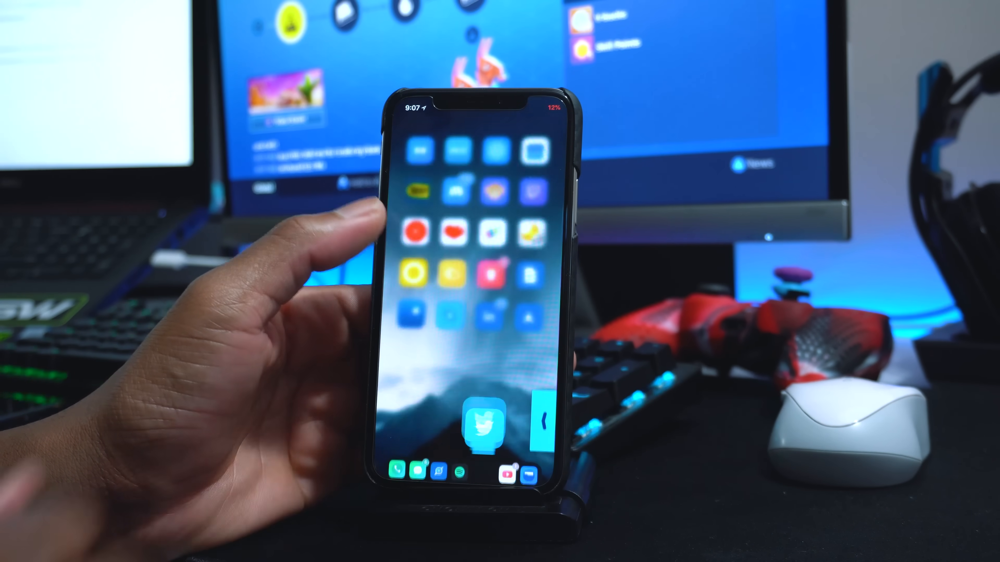
scroll("left", 3)
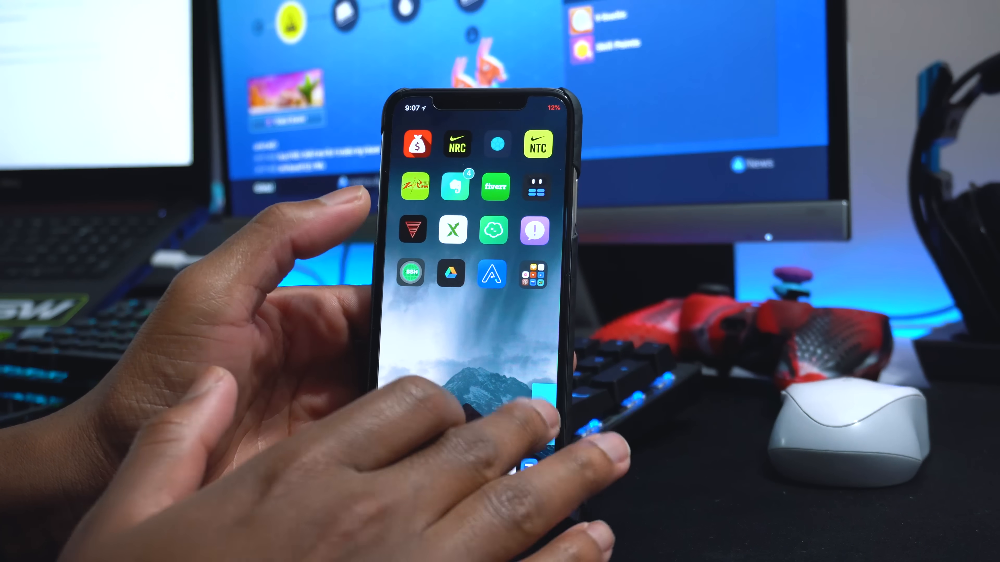